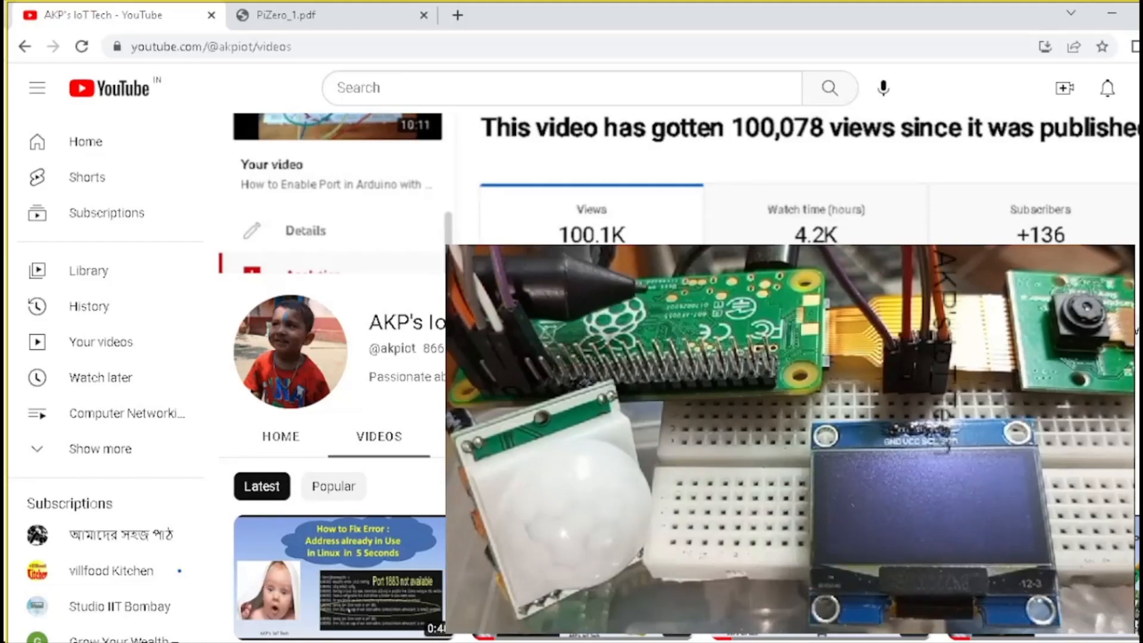
# Switch from the YouTube channel page to the PiZero_1.pdf pinout document.
pyautogui.click(329, 14)
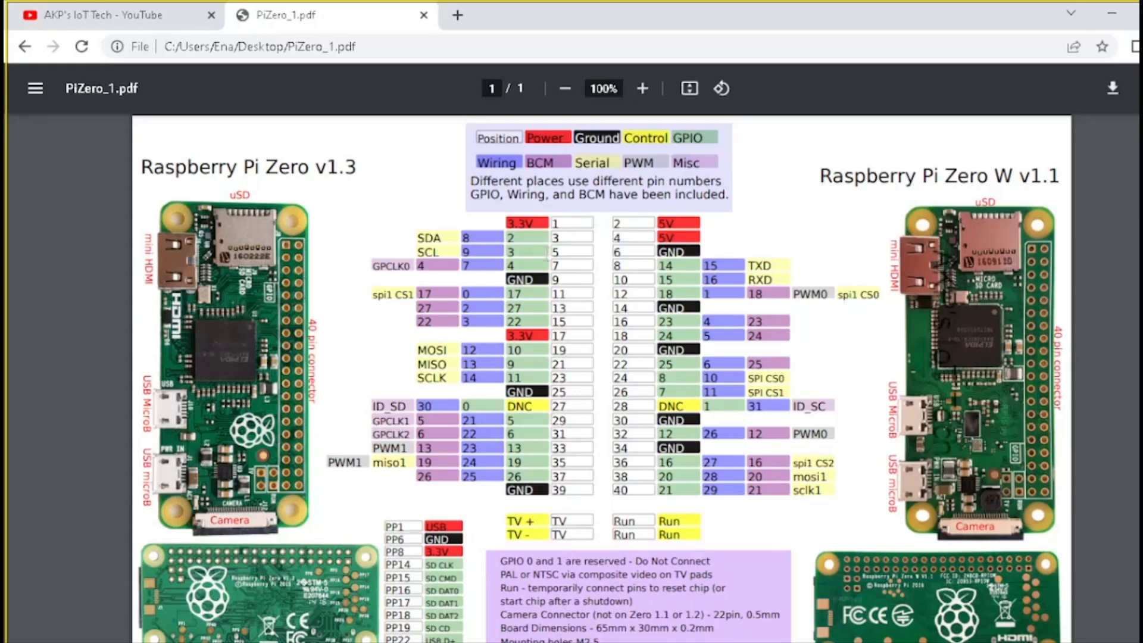
pyautogui.moveTo(550, 264)
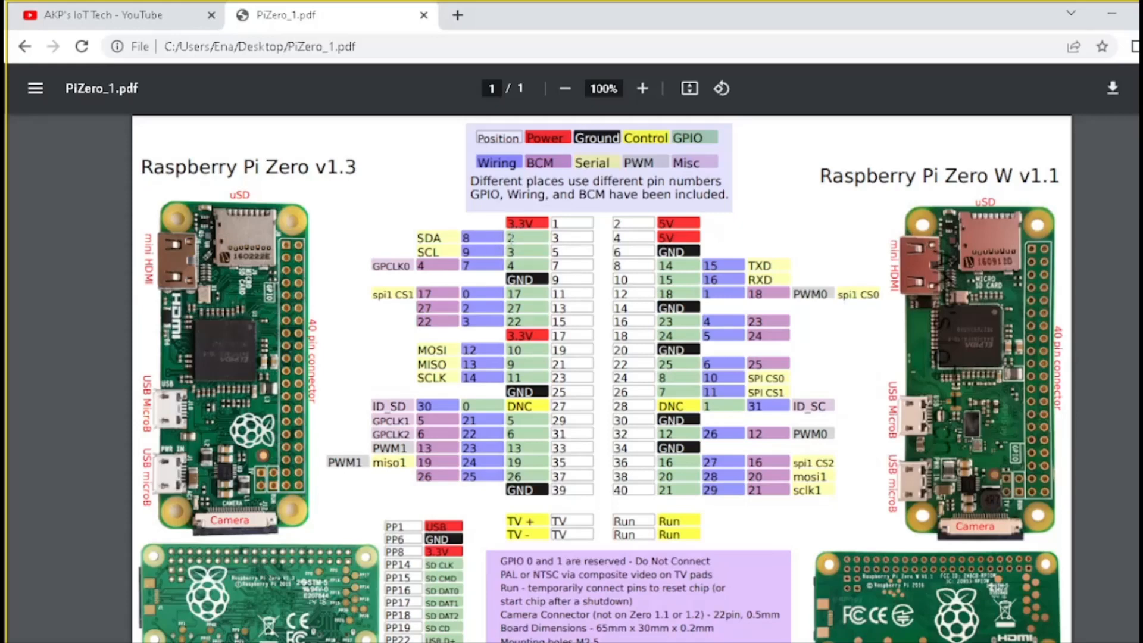
pyautogui.moveTo(577, 238)
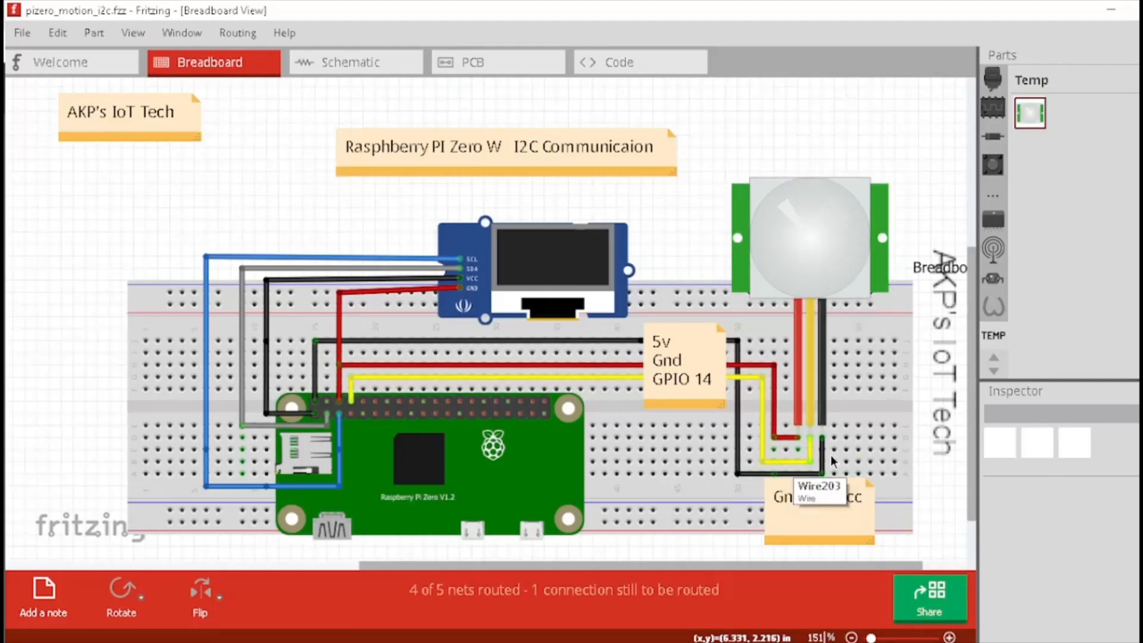
pyautogui.moveTo(801, 481)
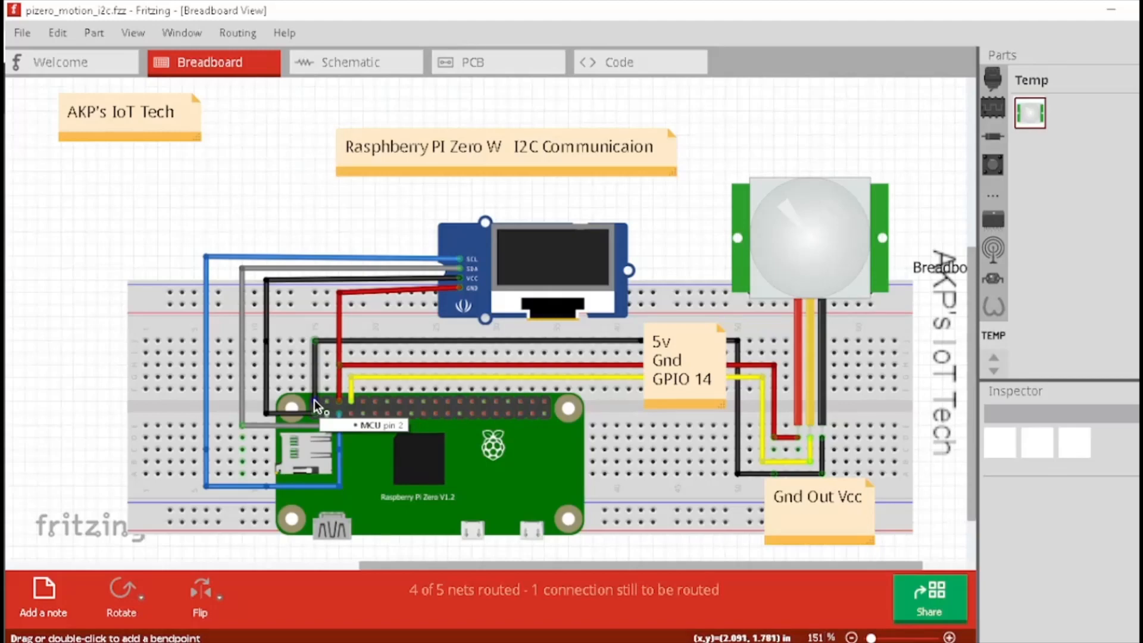
pyautogui.moveTo(354, 409)
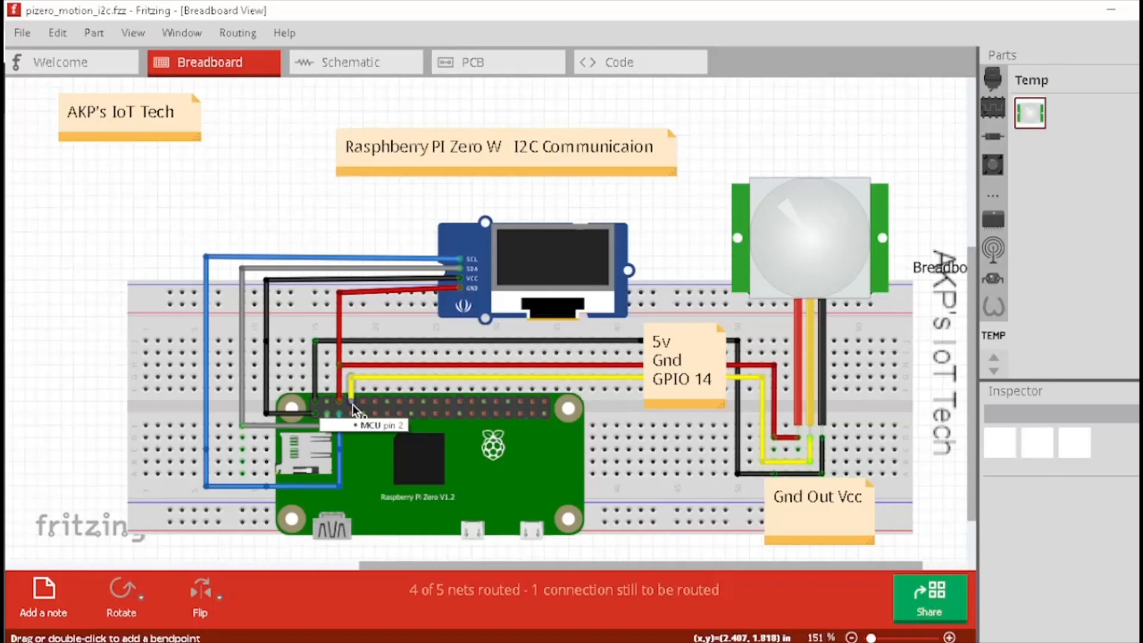
pyautogui.moveTo(357, 415)
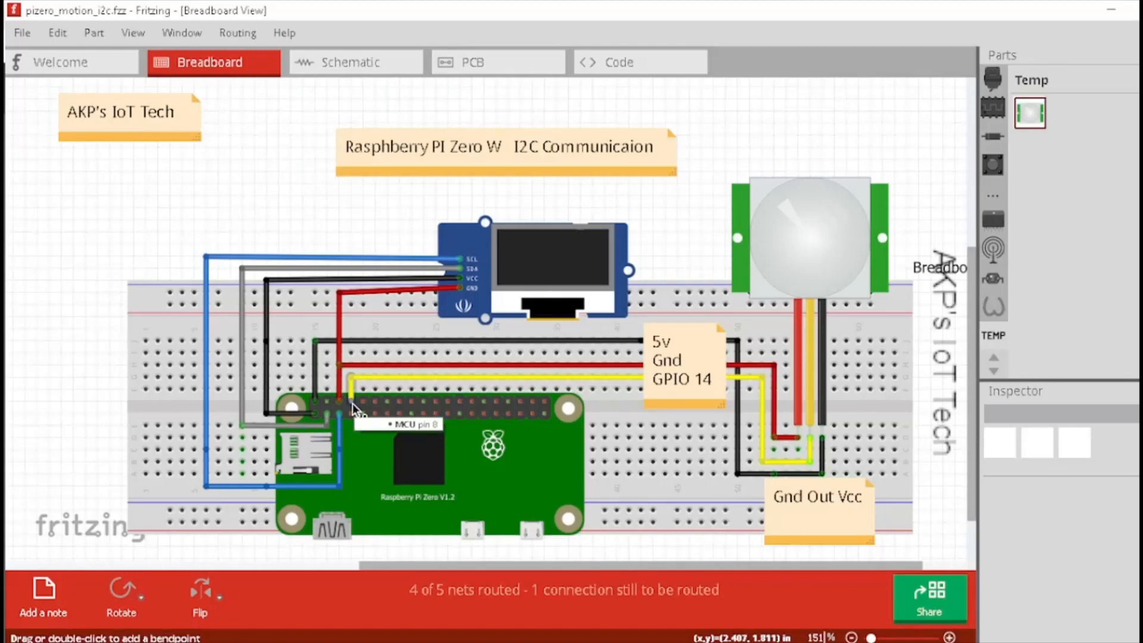
pyautogui.moveTo(353, 405)
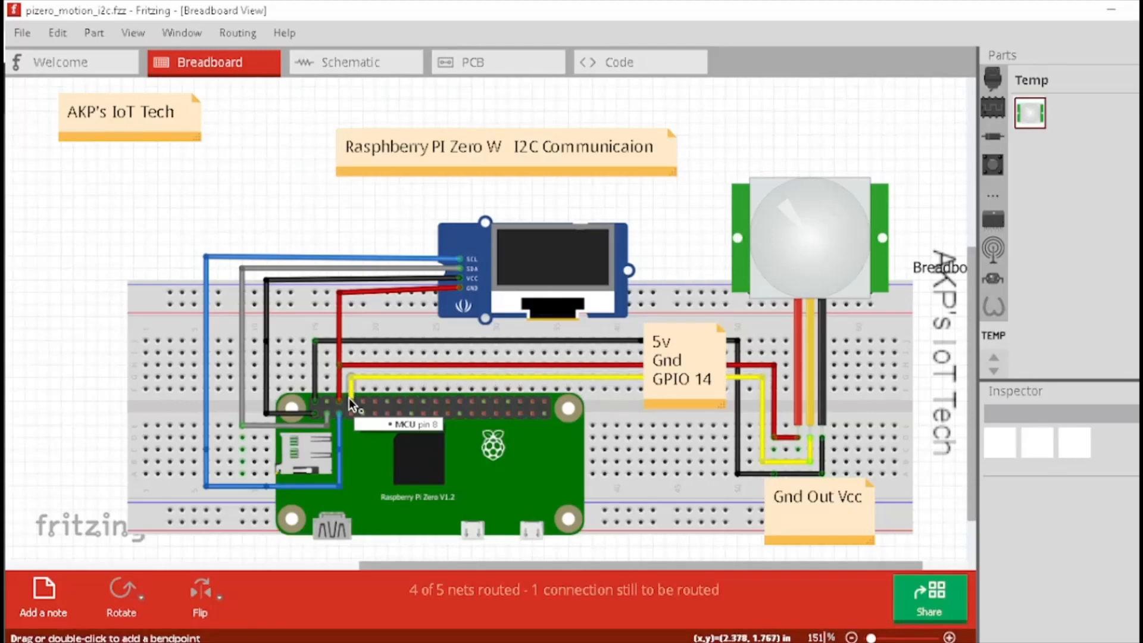
pyautogui.moveTo(341, 407)
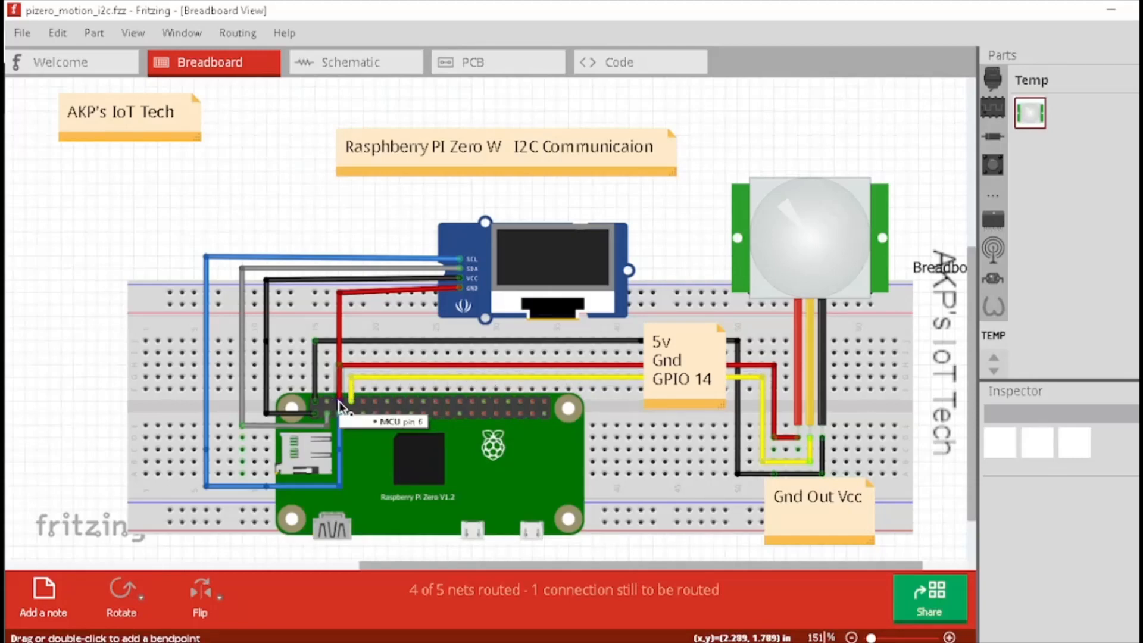
pyautogui.moveTo(658, 280)
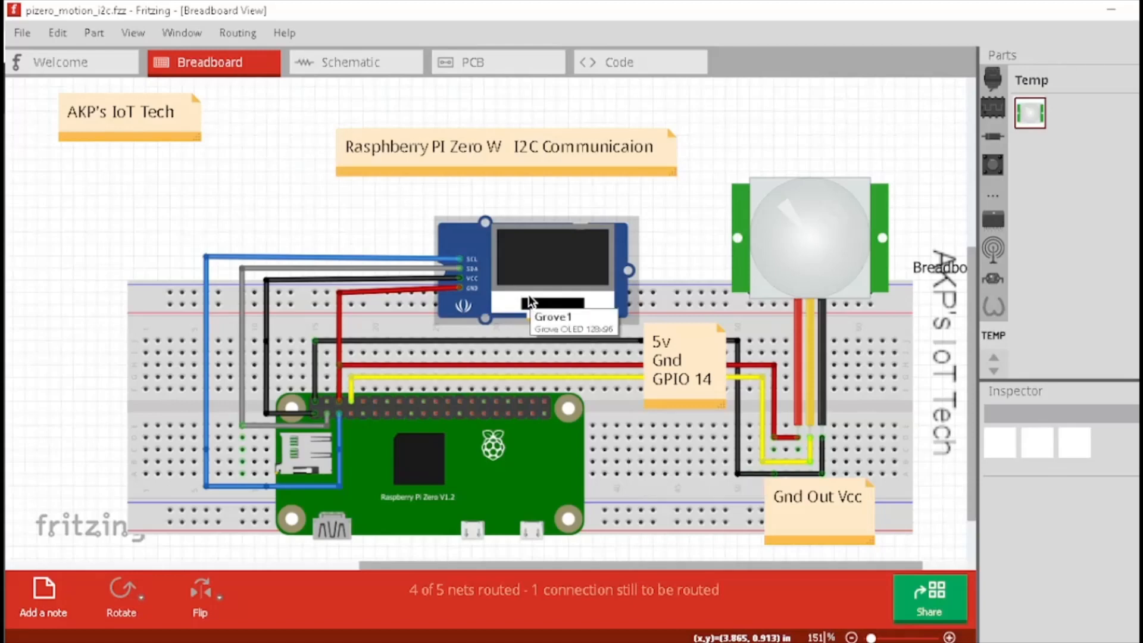
pyautogui.moveTo(502, 244)
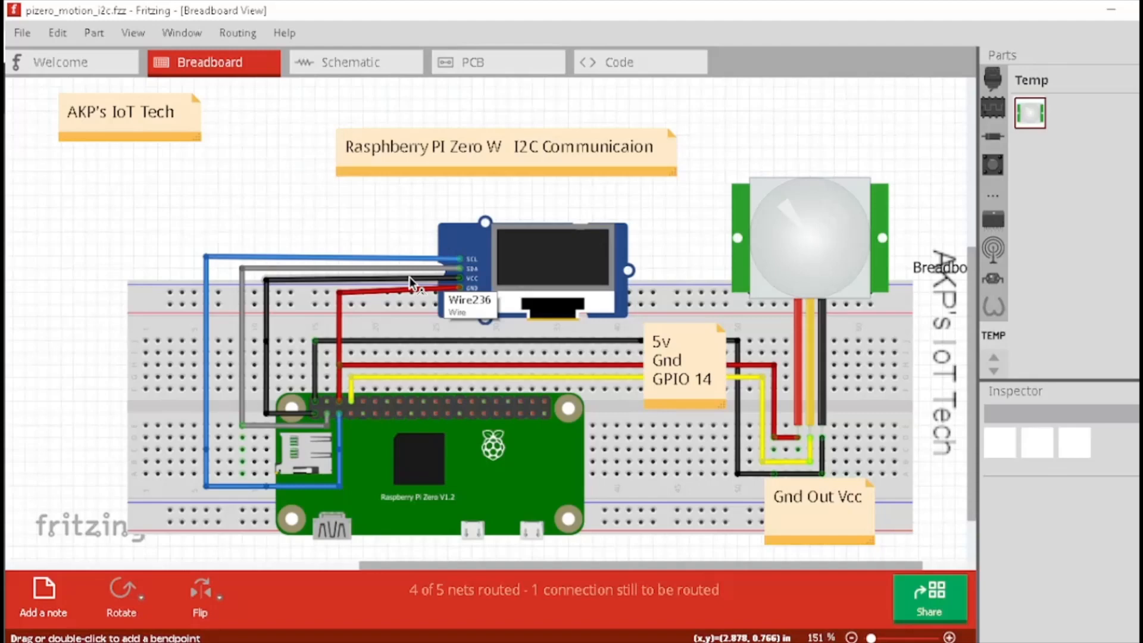
pyautogui.moveTo(400, 301)
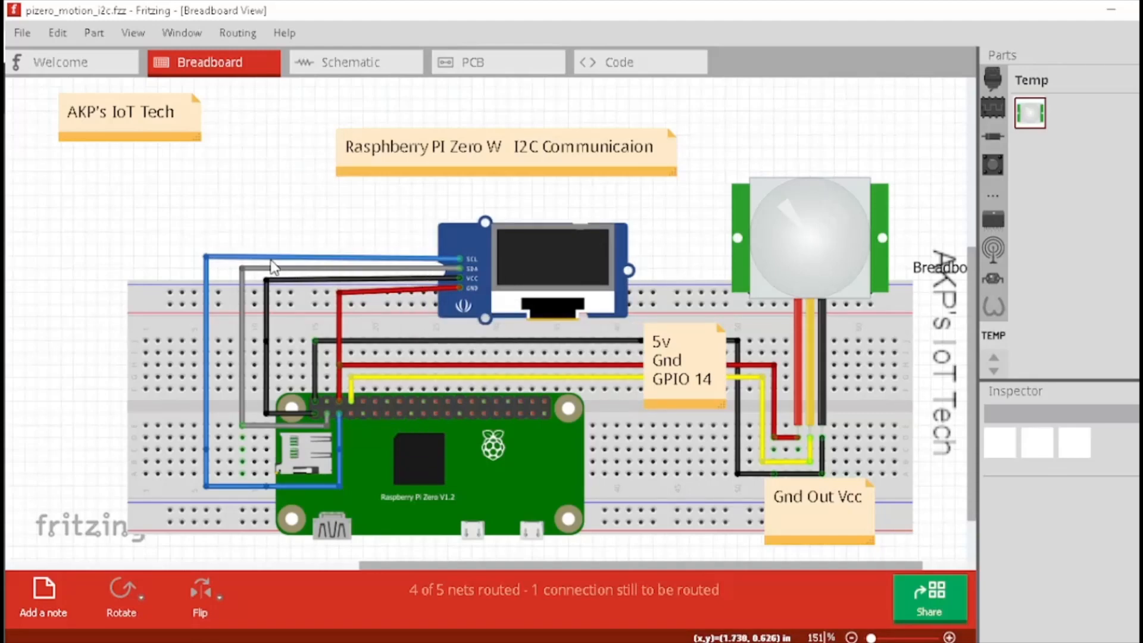
pyautogui.moveTo(508, 243)
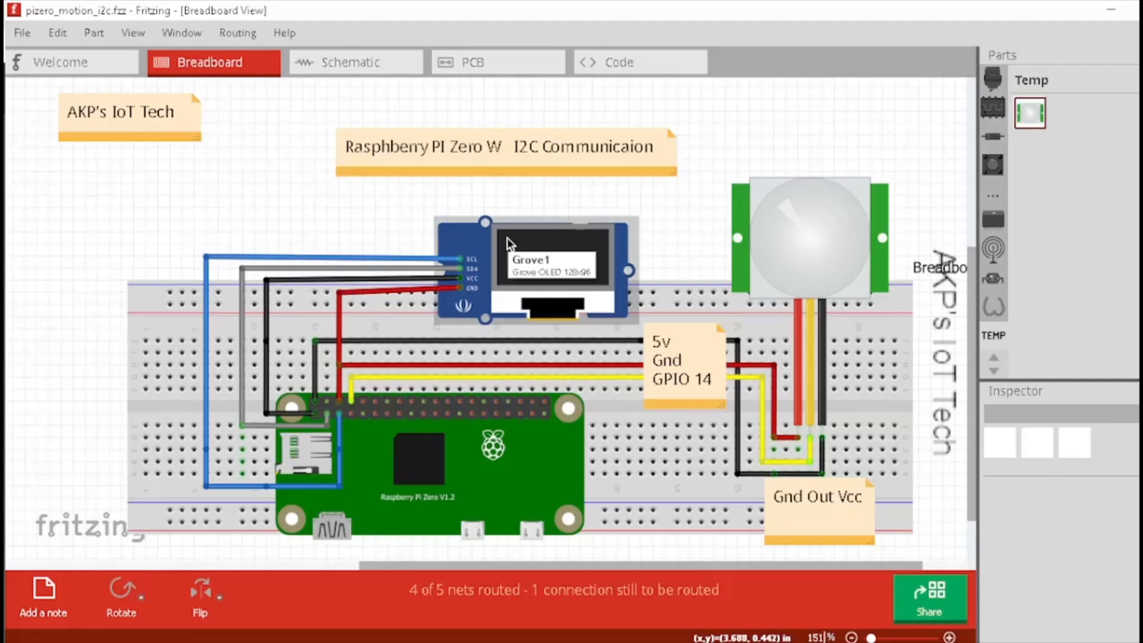
pyautogui.moveTo(334, 413)
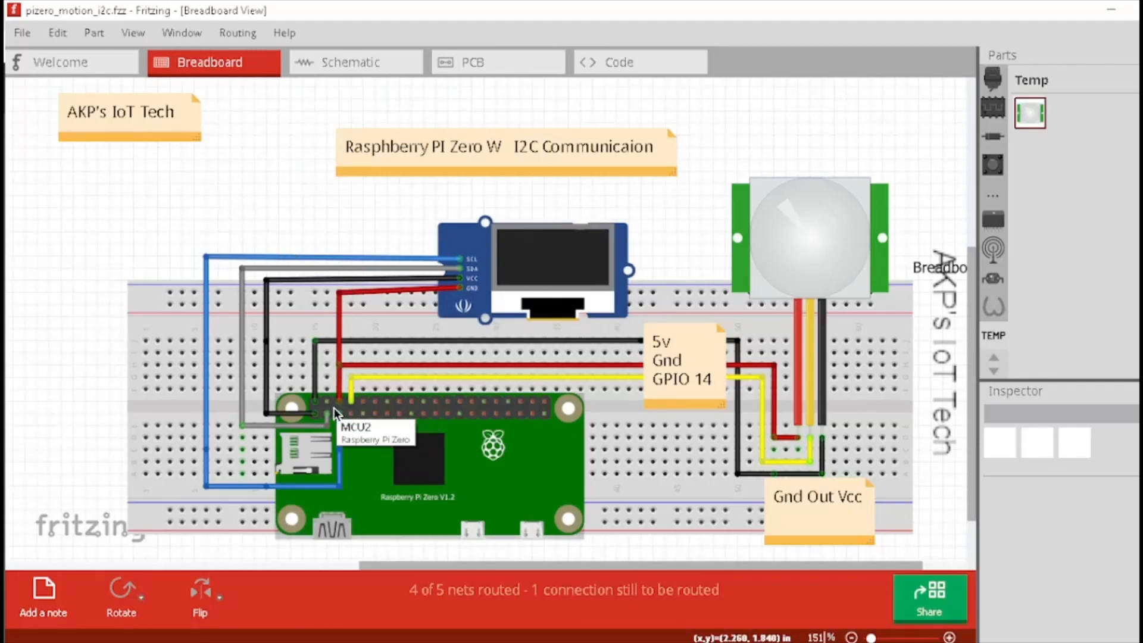
pyautogui.moveTo(344, 425)
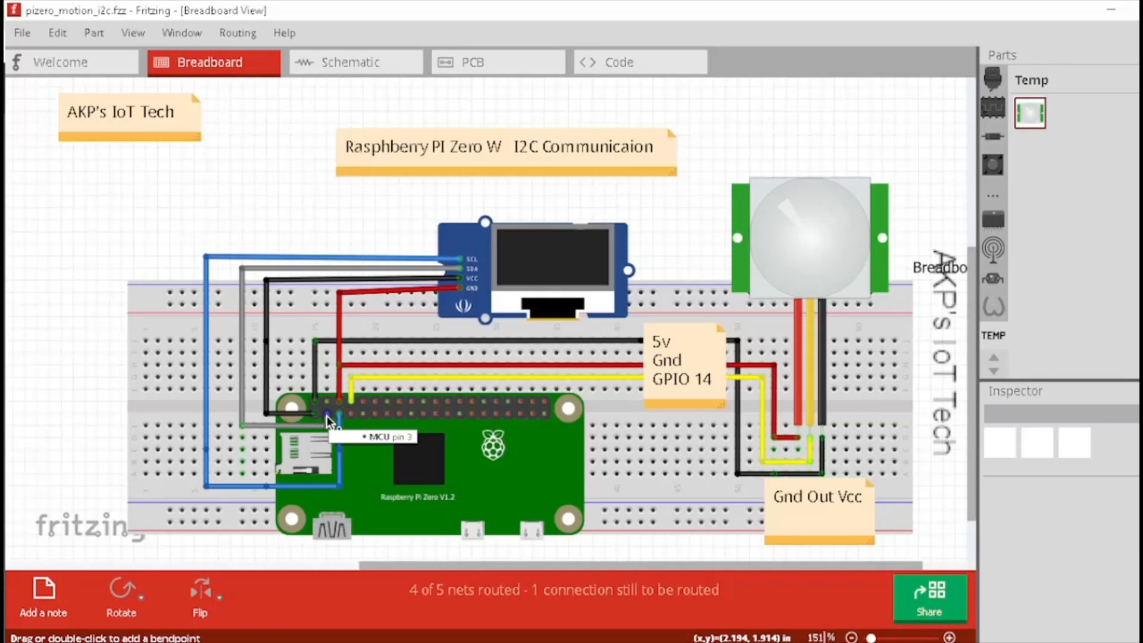
pyautogui.moveTo(312, 421)
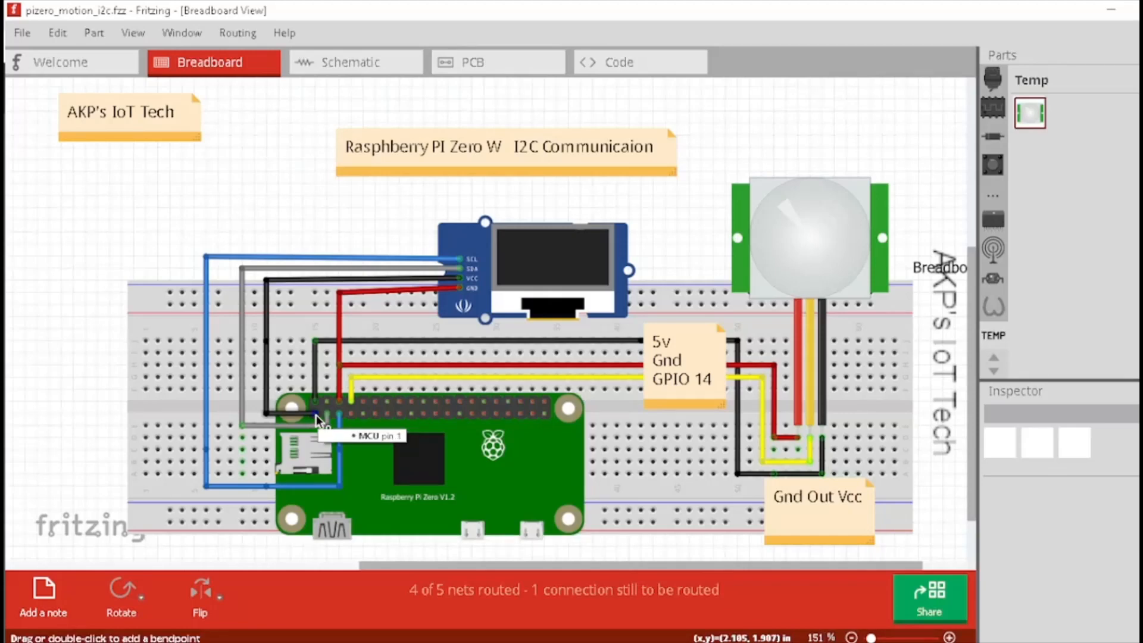
pyautogui.moveTo(291, 422)
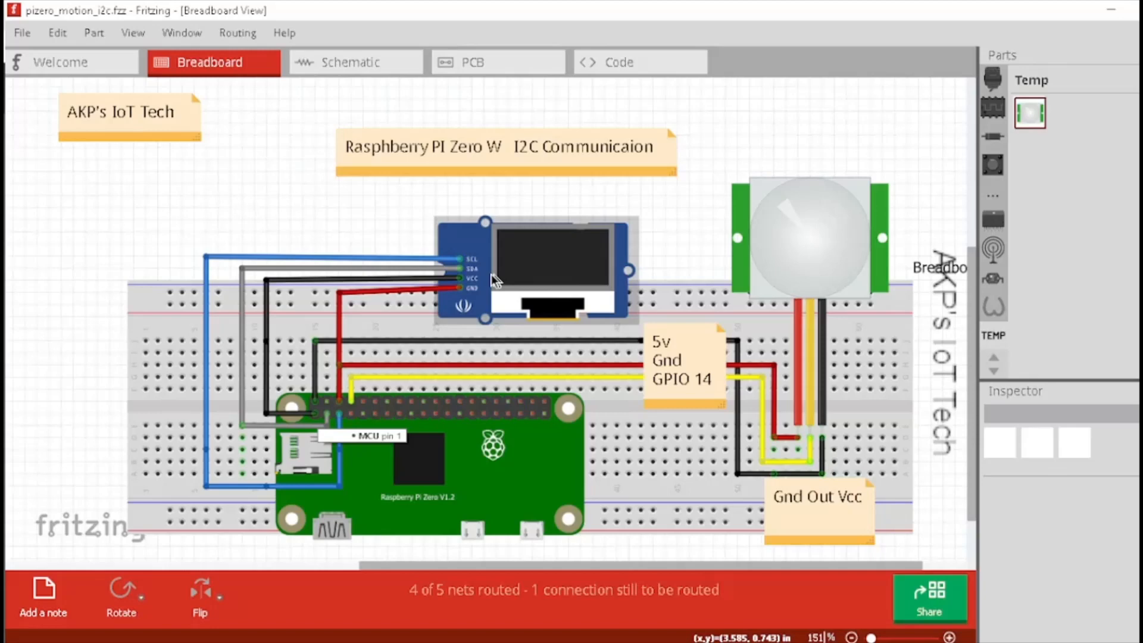
pyautogui.moveTo(470, 295)
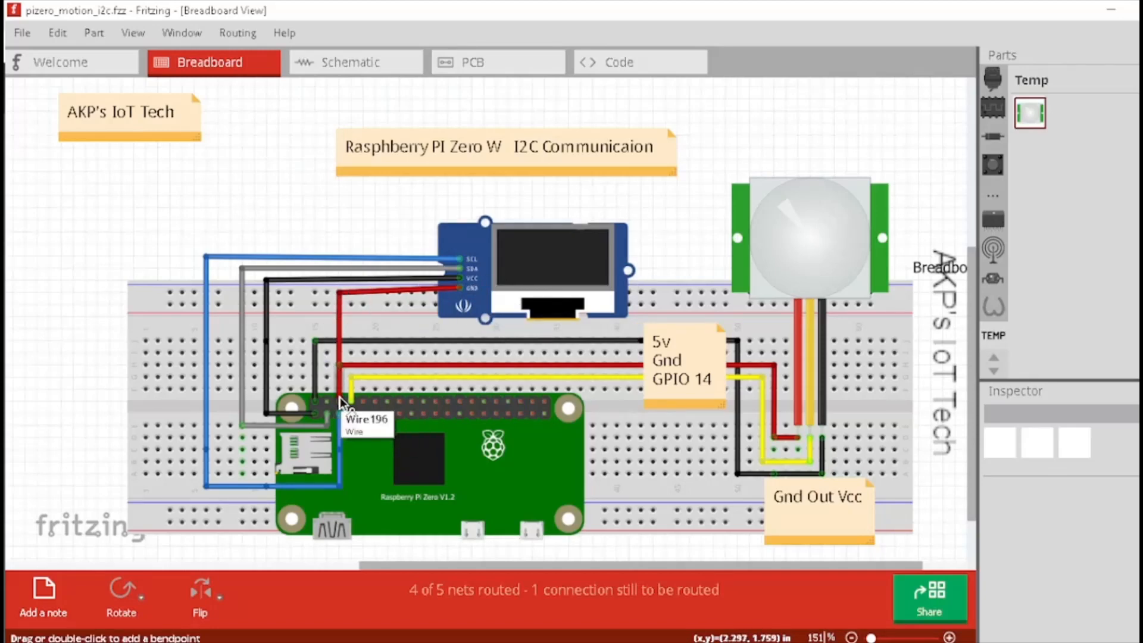
pyautogui.moveTo(344, 428)
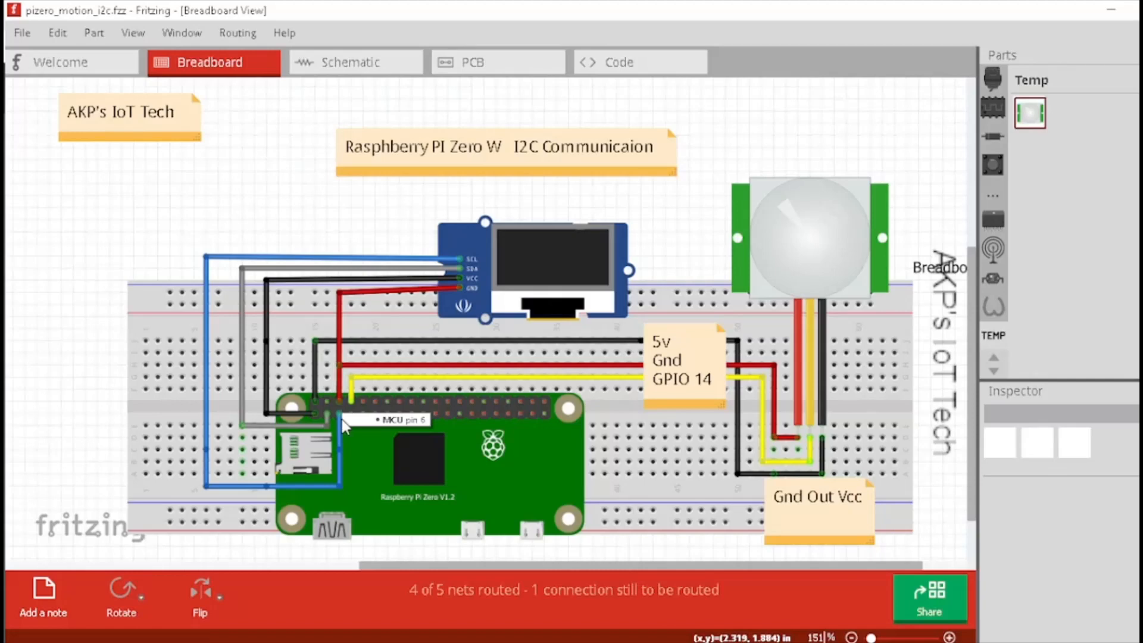
pyautogui.moveTo(362, 423)
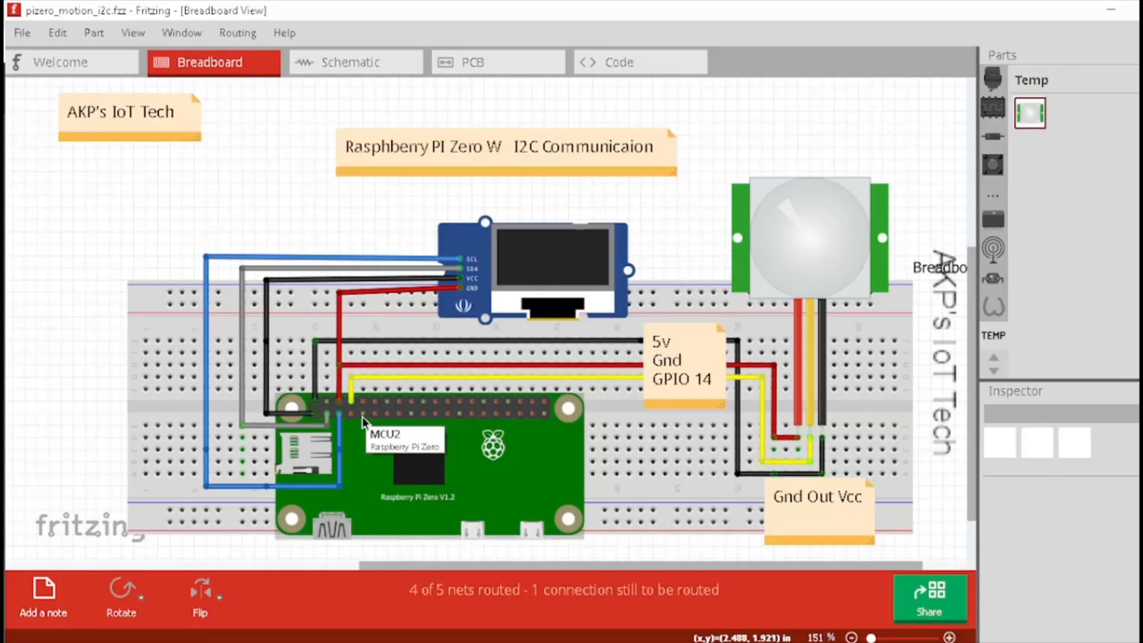
pyautogui.moveTo(356, 421)
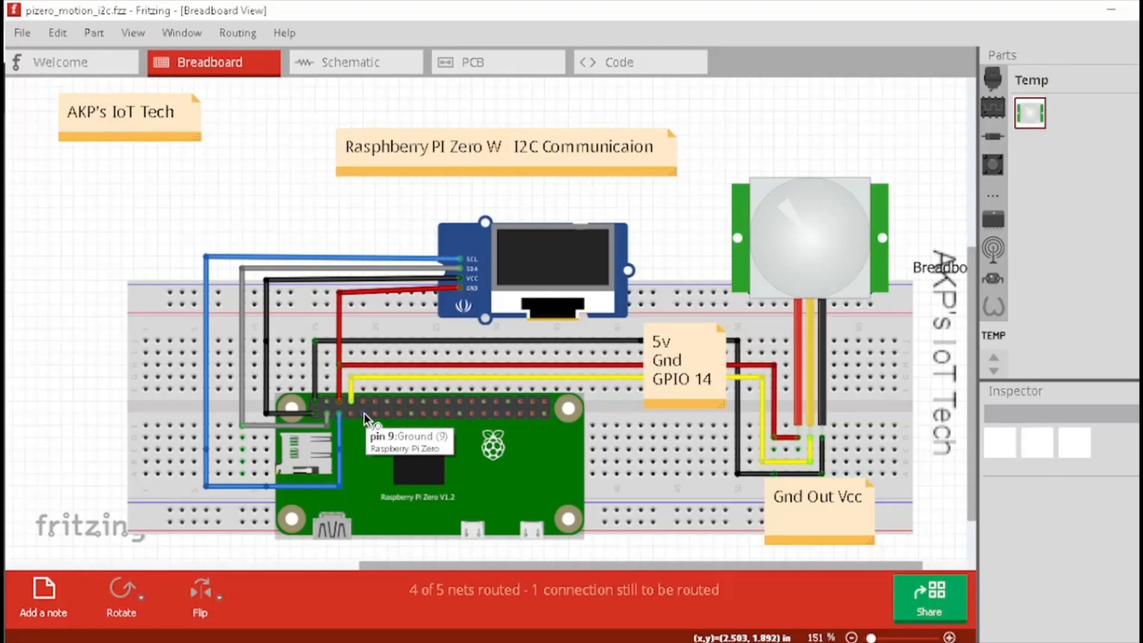
pyautogui.moveTo(969, 144)
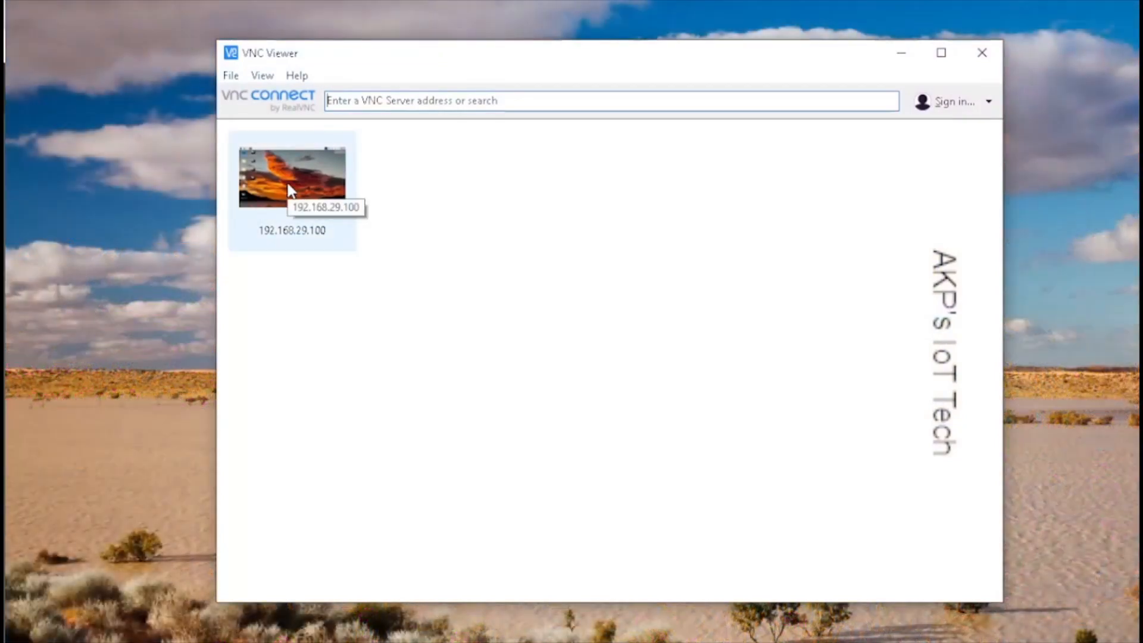
# Connect to the Raspberry Pi remote desktop at 192.168.29.100.
pyautogui.doubleClick(292, 175)
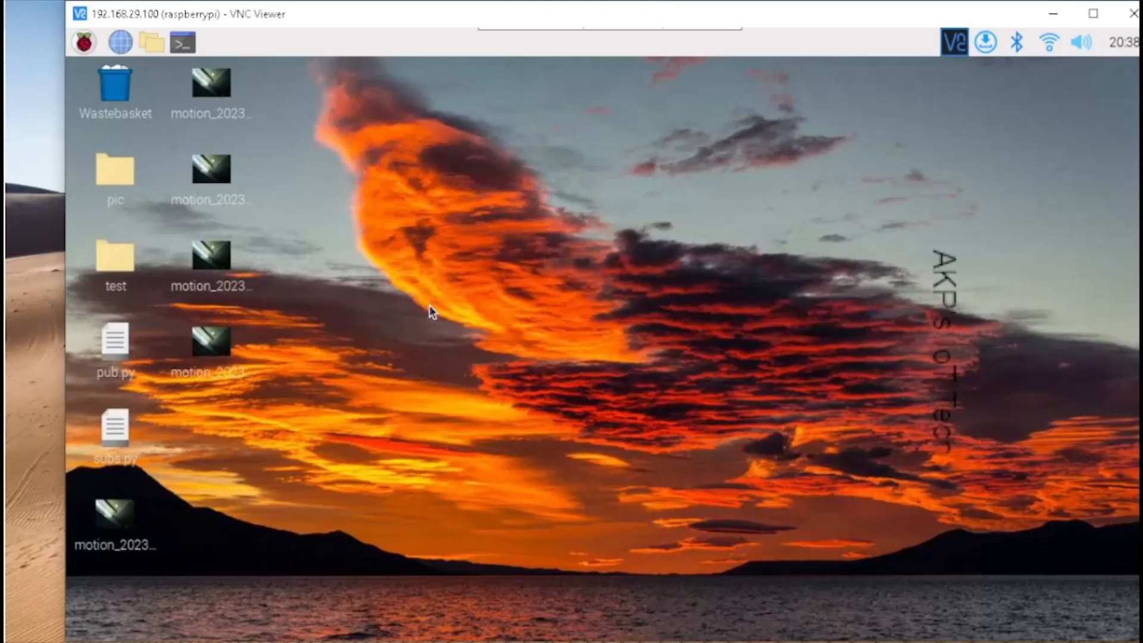
pyautogui.moveTo(510, 569)
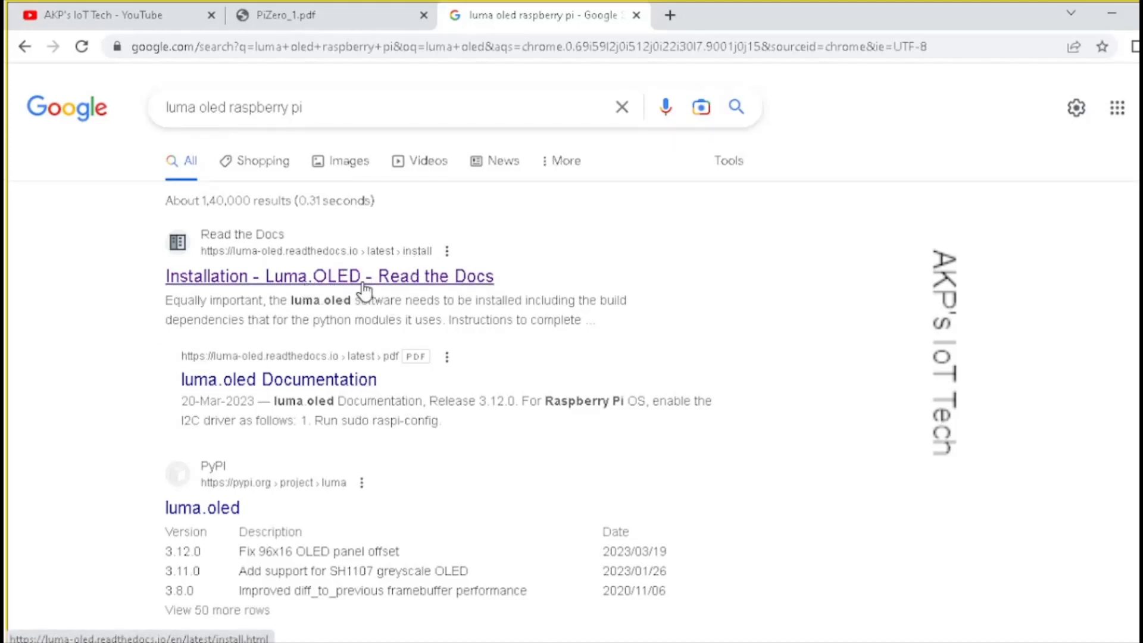
# Open the 'Installation - Luma.OLED - Read the Docs' search result.
pyautogui.click(306, 275)
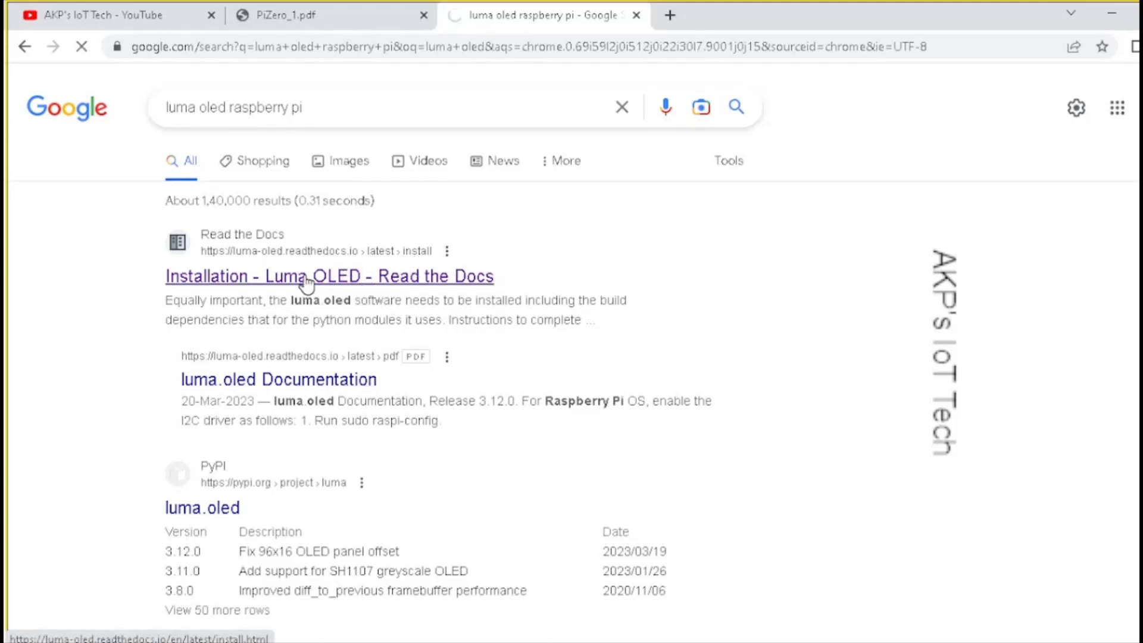
pyautogui.click(328, 275)
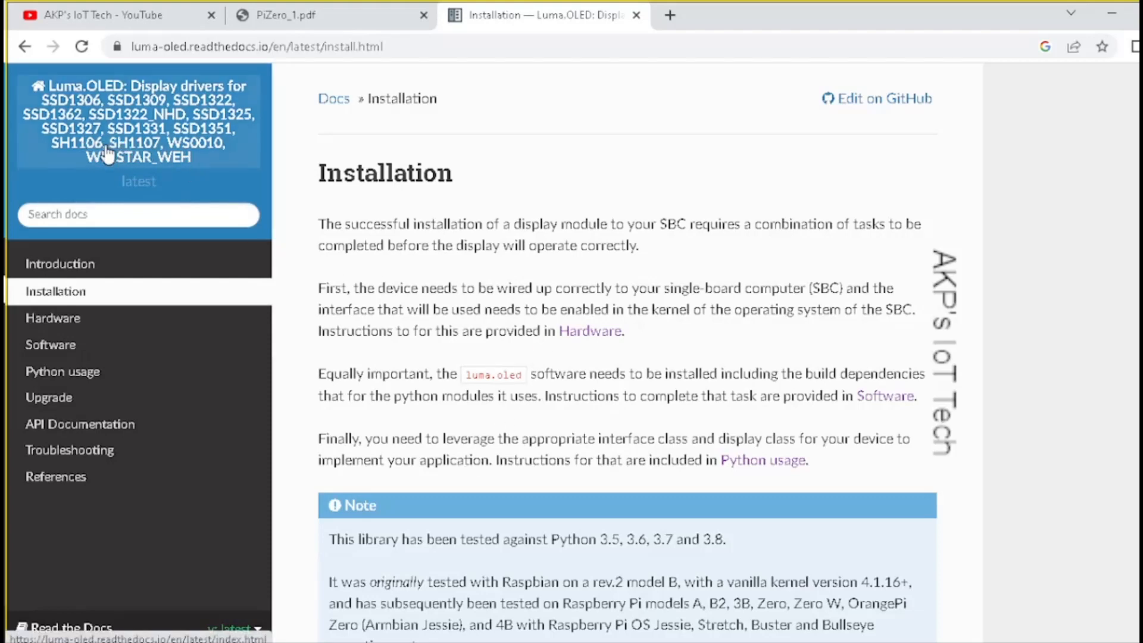
pyautogui.moveTo(108, 155)
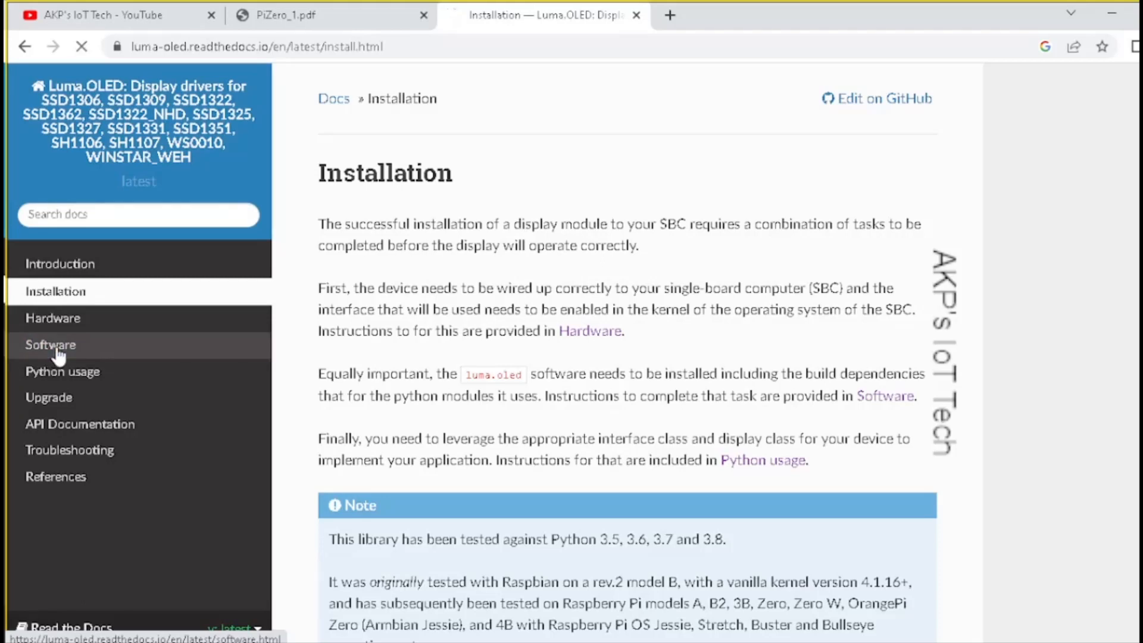
# Copy the docs' install command and run sudo -H pip3 install --upgrade luma.oled in the Pi terminal.
pyautogui.click(50, 344)
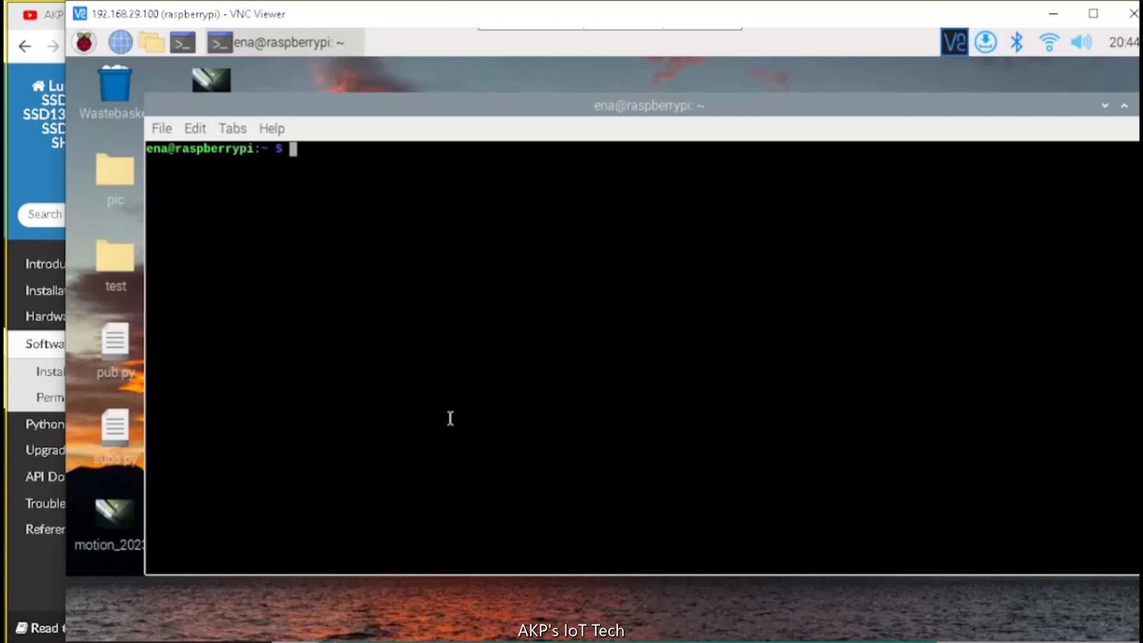
pyautogui.rightClick(423, 186)
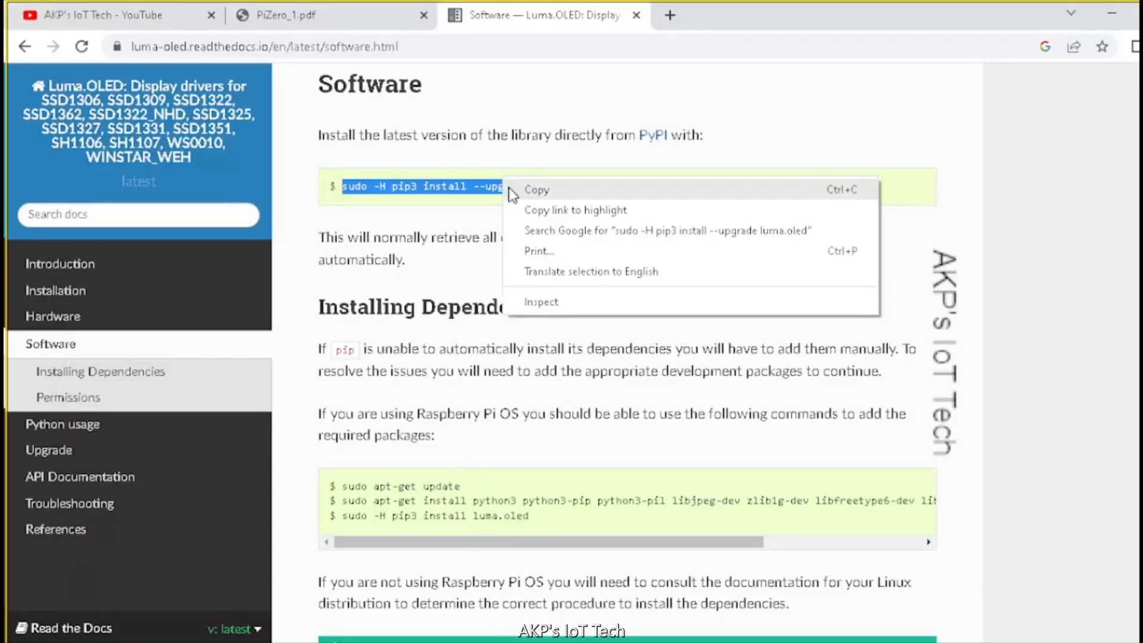
pyautogui.click(537, 189)
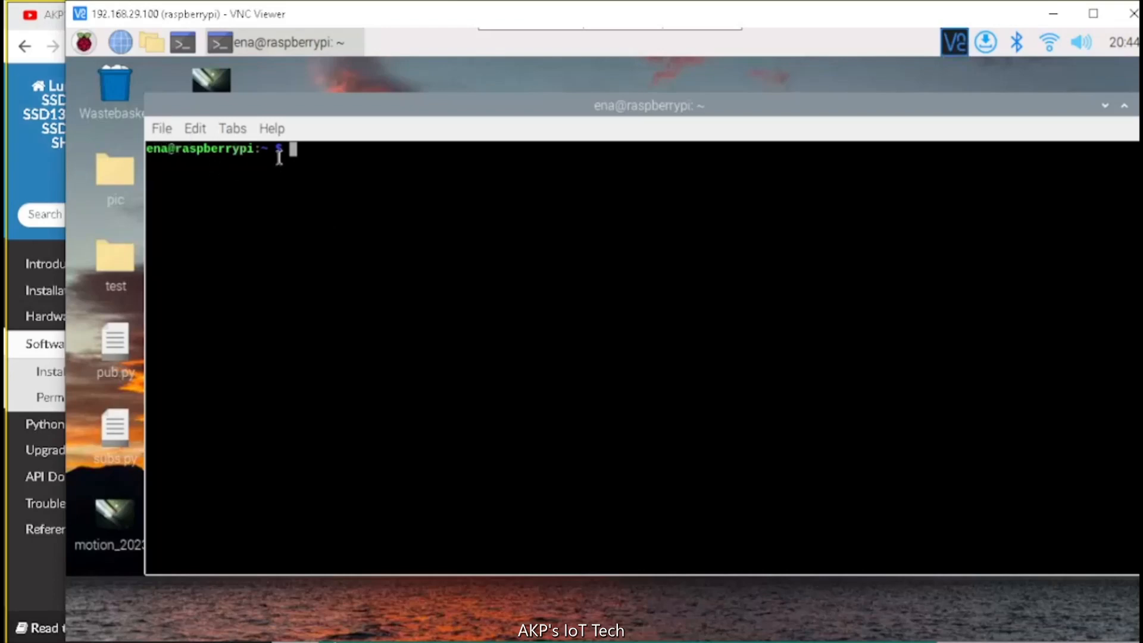
pyautogui.write('sudo -H pip3 install --upgrade luma.oled')
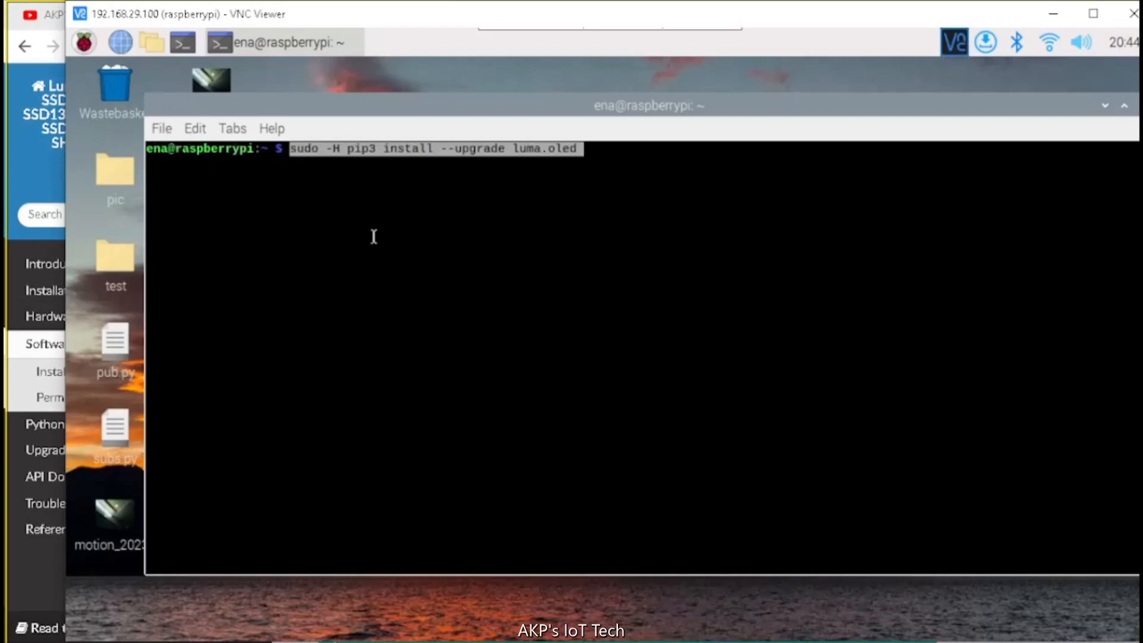
pyautogui.press('Enter')
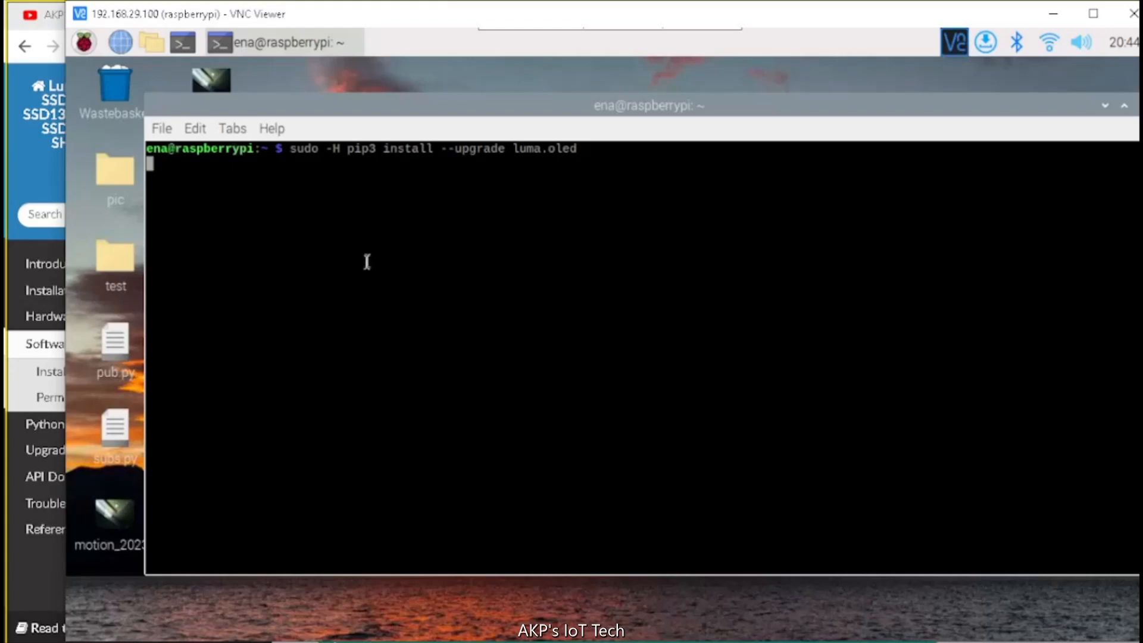
pyautogui.moveTo(324, 449)
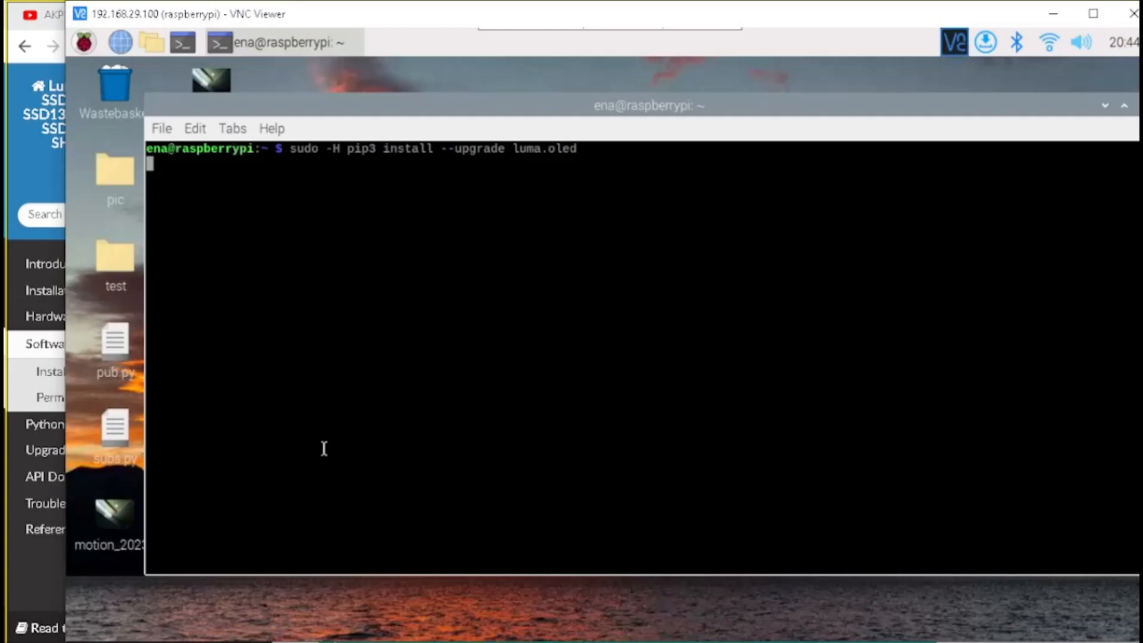
pyautogui.moveTo(323, 454)
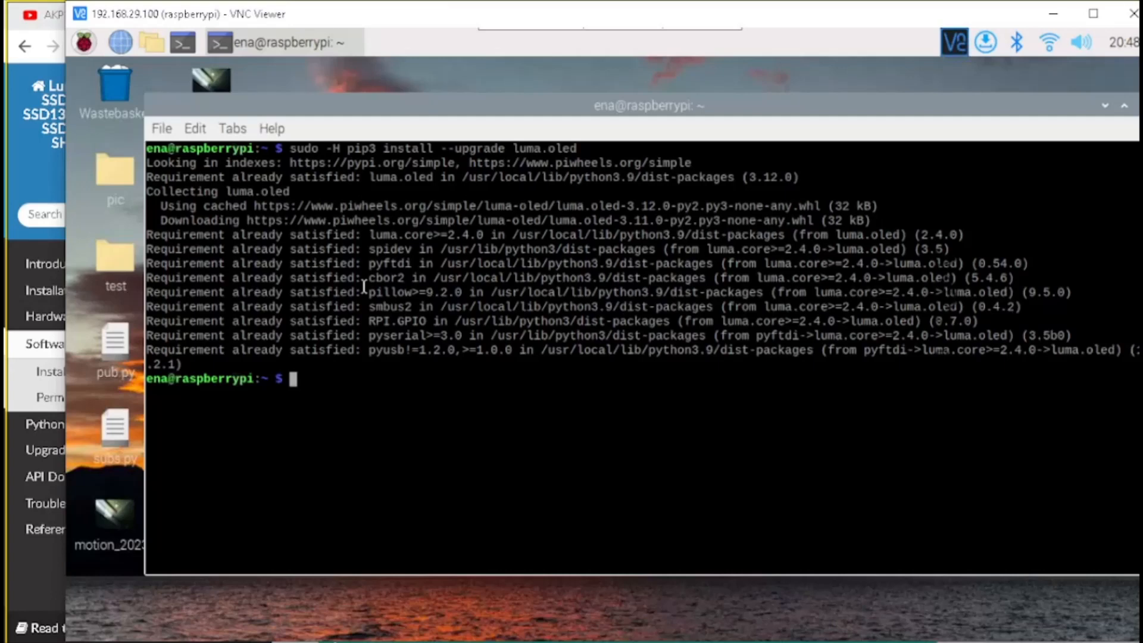
pyautogui.moveTo(229, 240)
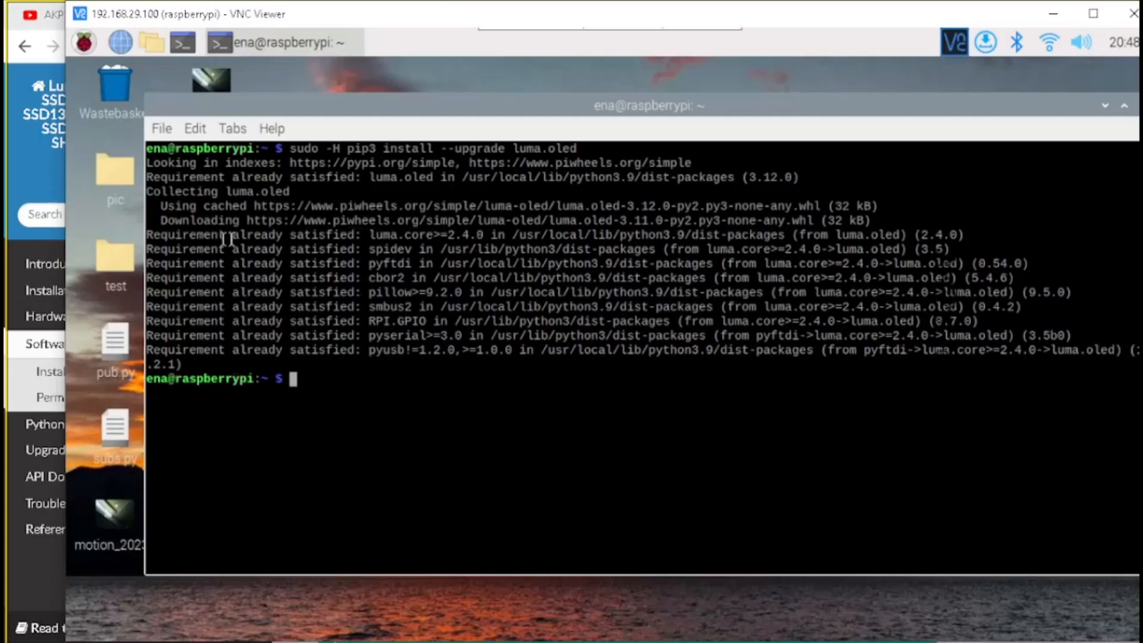
pyautogui.moveTo(348, 237)
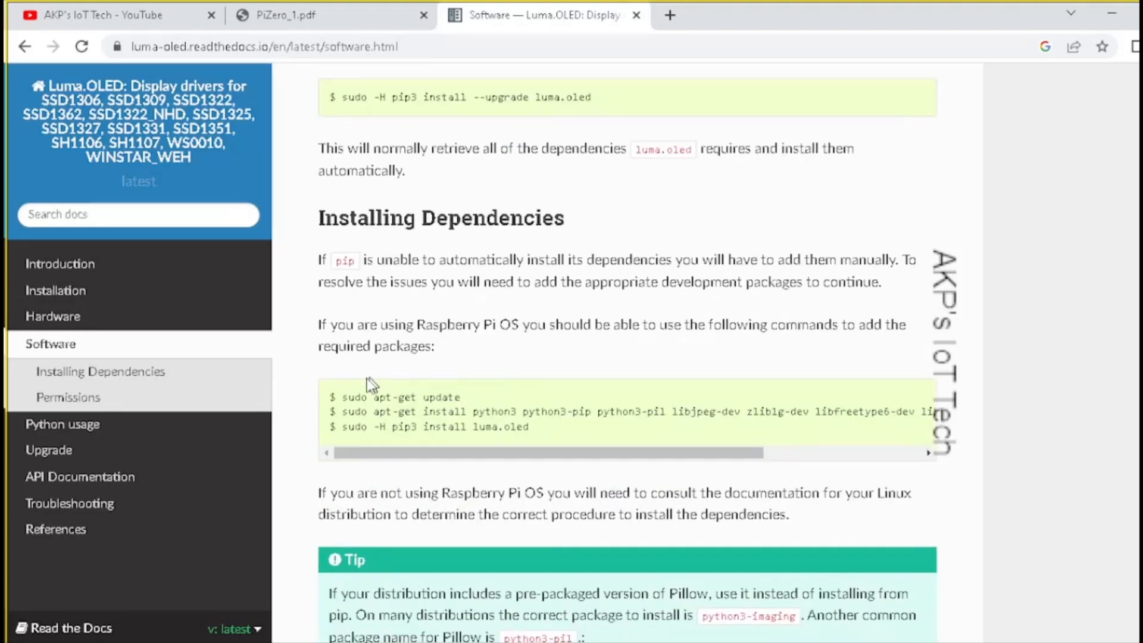
pyautogui.moveTo(557, 487)
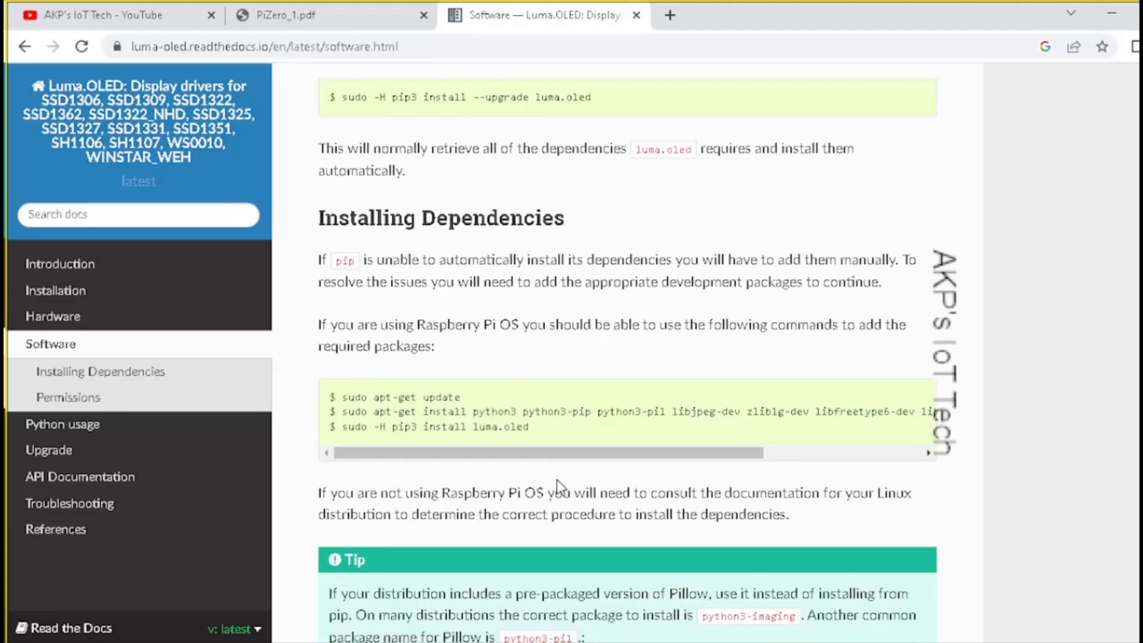
# Read the Installing Dependencies notes and go to the Python usage documentation page.
pyautogui.scroll(-3)
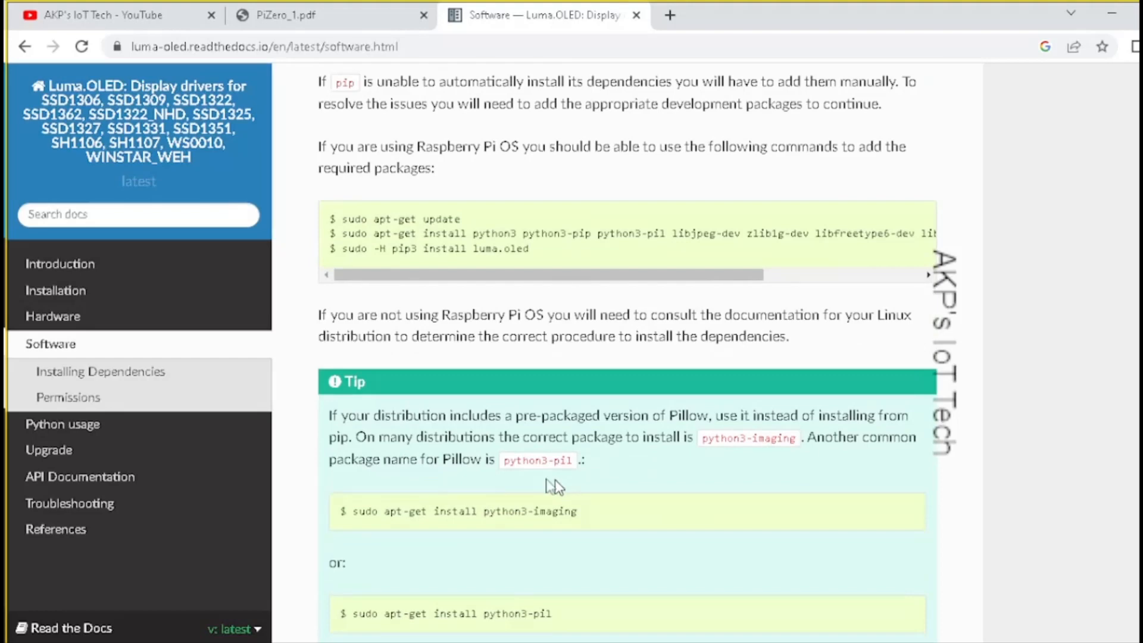
pyautogui.moveTo(63, 423)
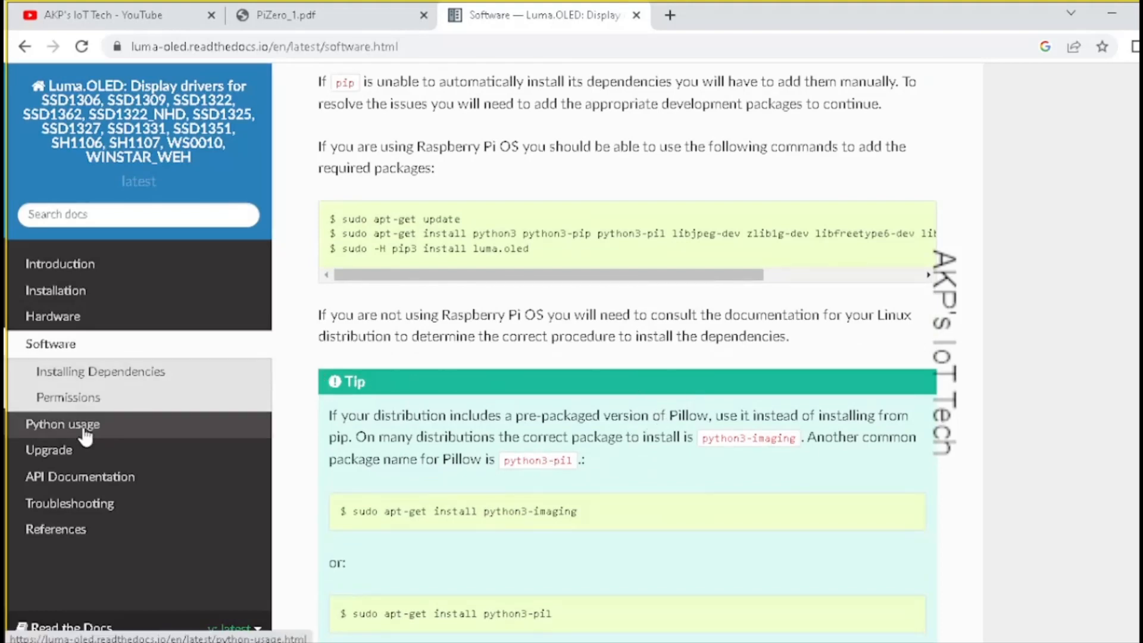
pyautogui.click(63, 423)
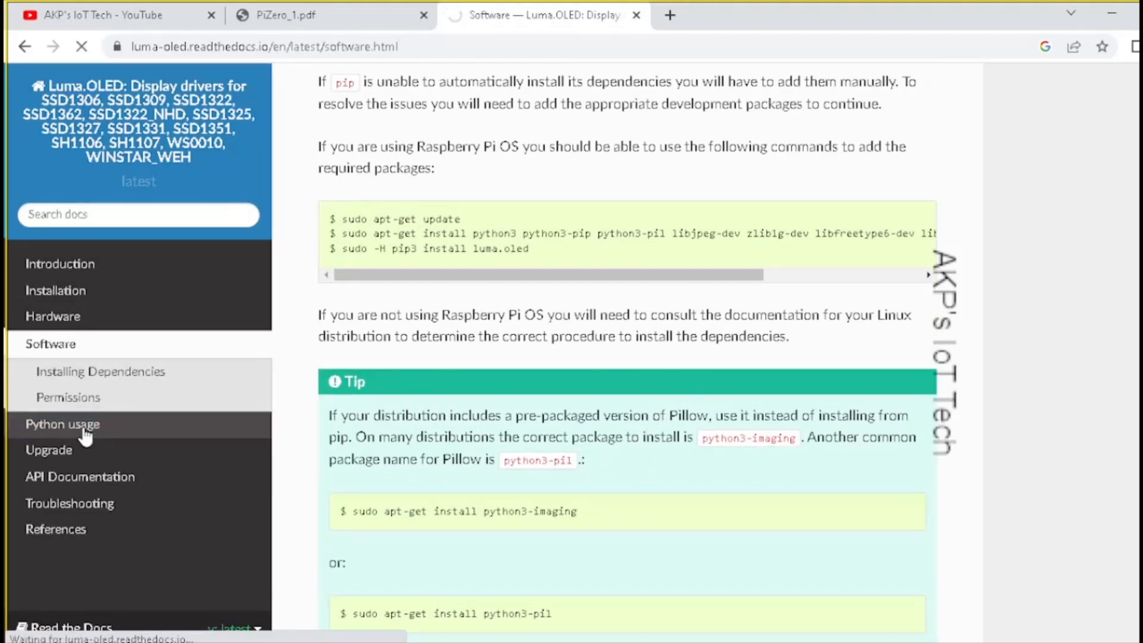
pyautogui.click(63, 424)
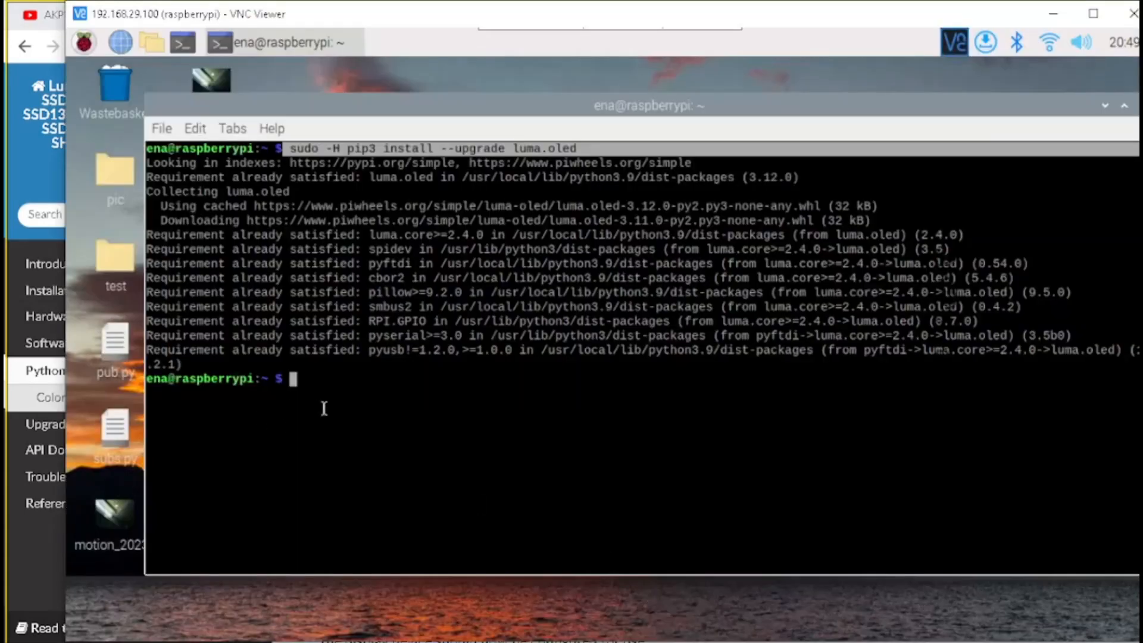
# Enable the ARM I2C interface via sudo raspi-config under Interface Options > I5 I2C, then finish.
pyautogui.write('sudo raspi-config')
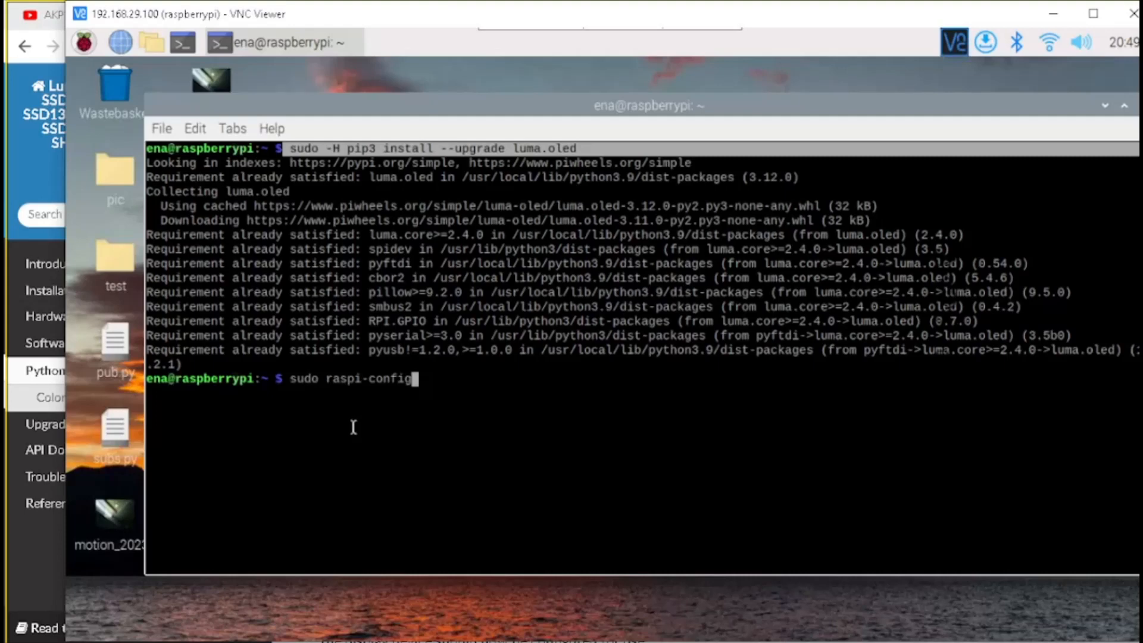
pyautogui.moveTo(353, 431)
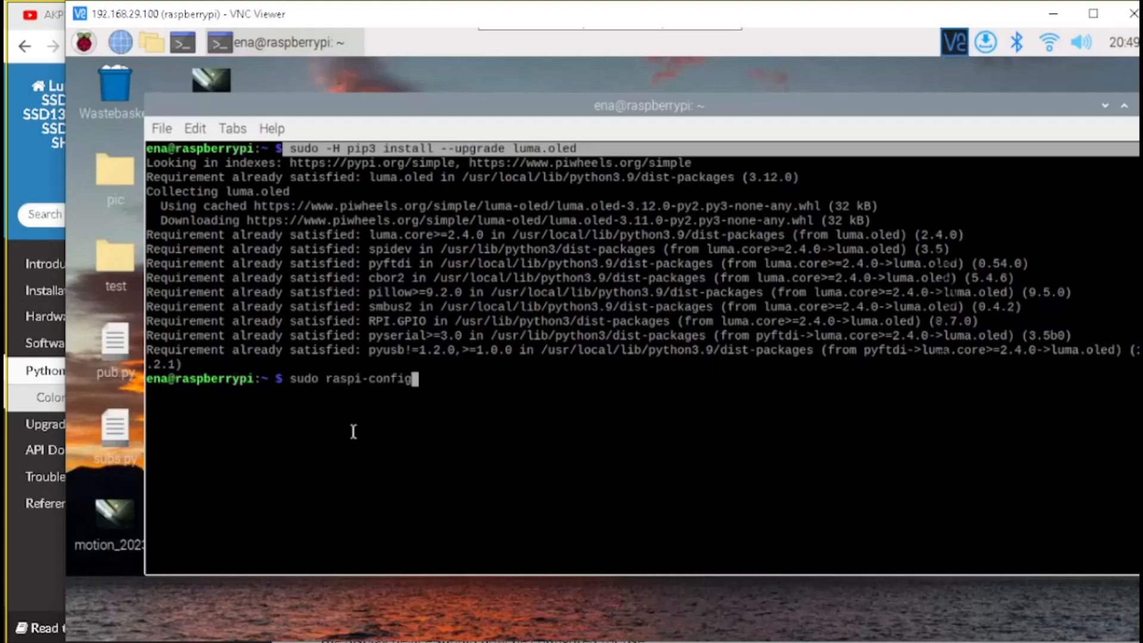
pyautogui.moveTo(351, 437)
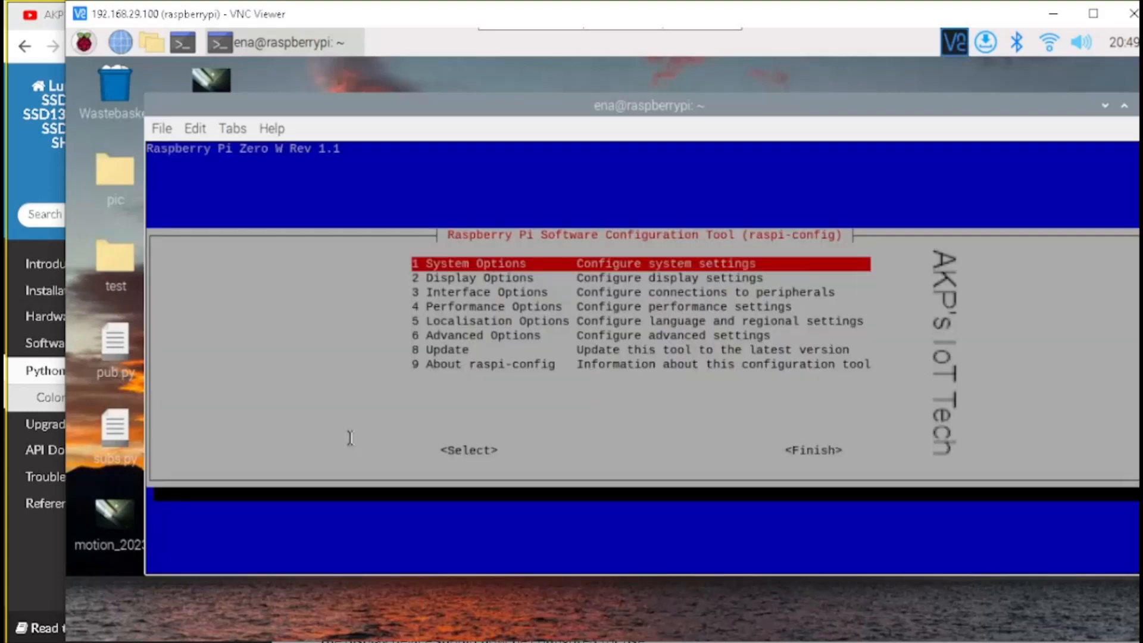
pyautogui.moveTo(467, 368)
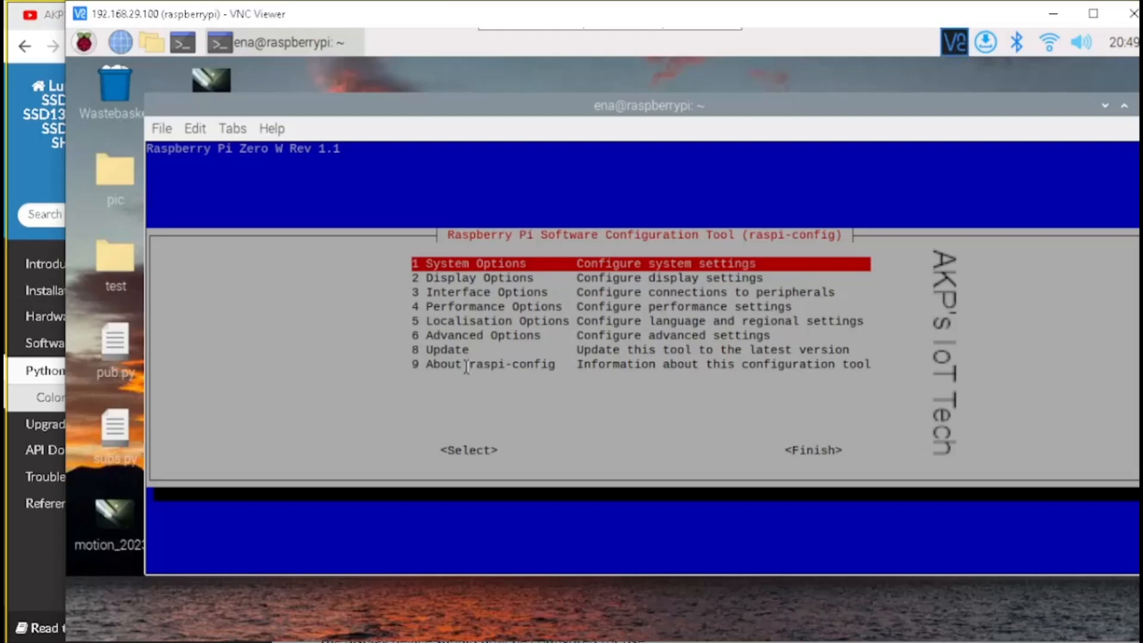
pyautogui.press('Down')
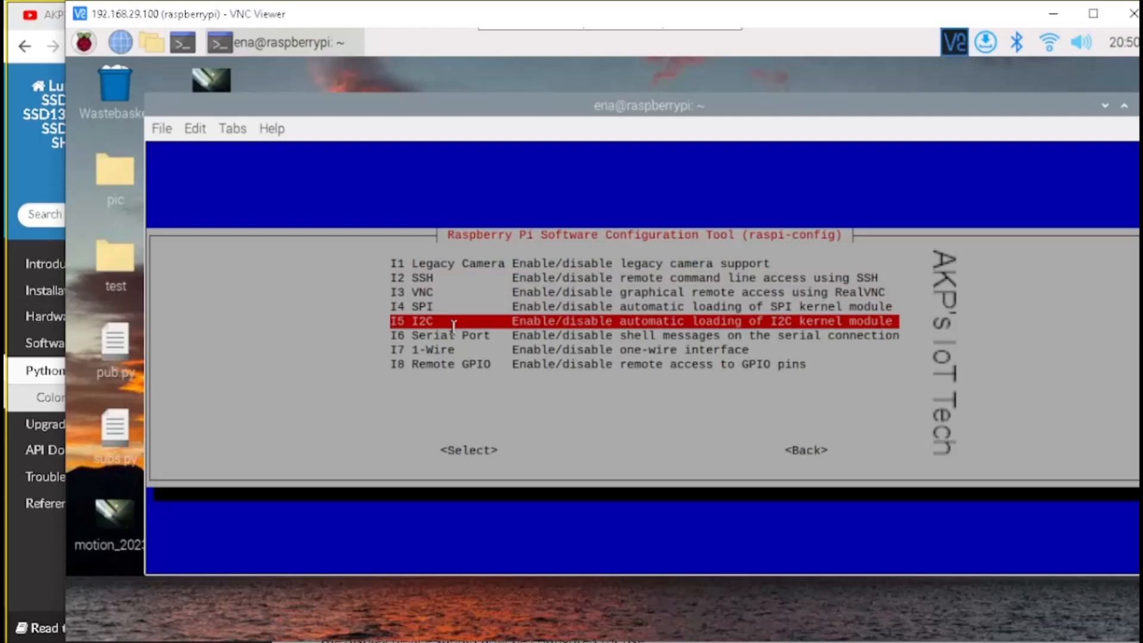
pyautogui.click(468, 450)
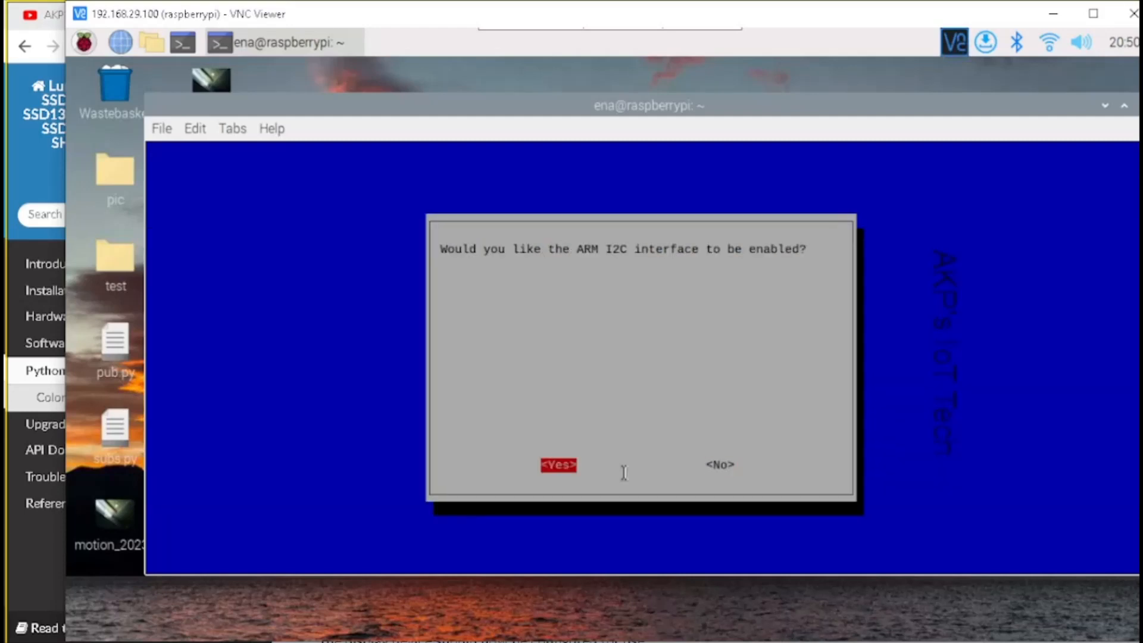
pyautogui.click(558, 464)
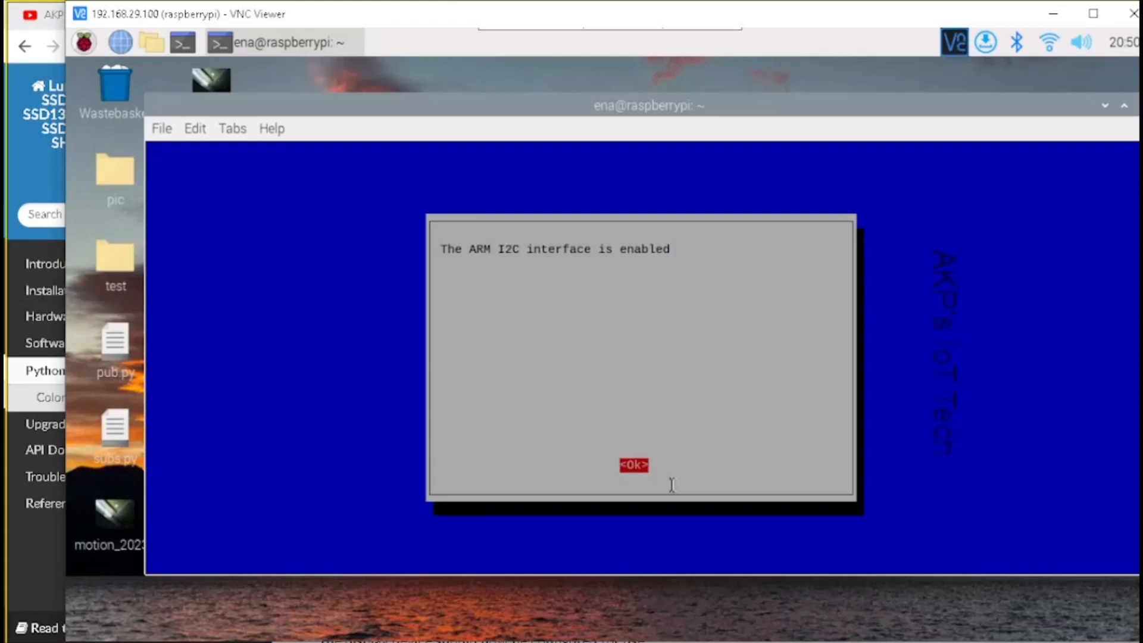
pyautogui.moveTo(671, 484)
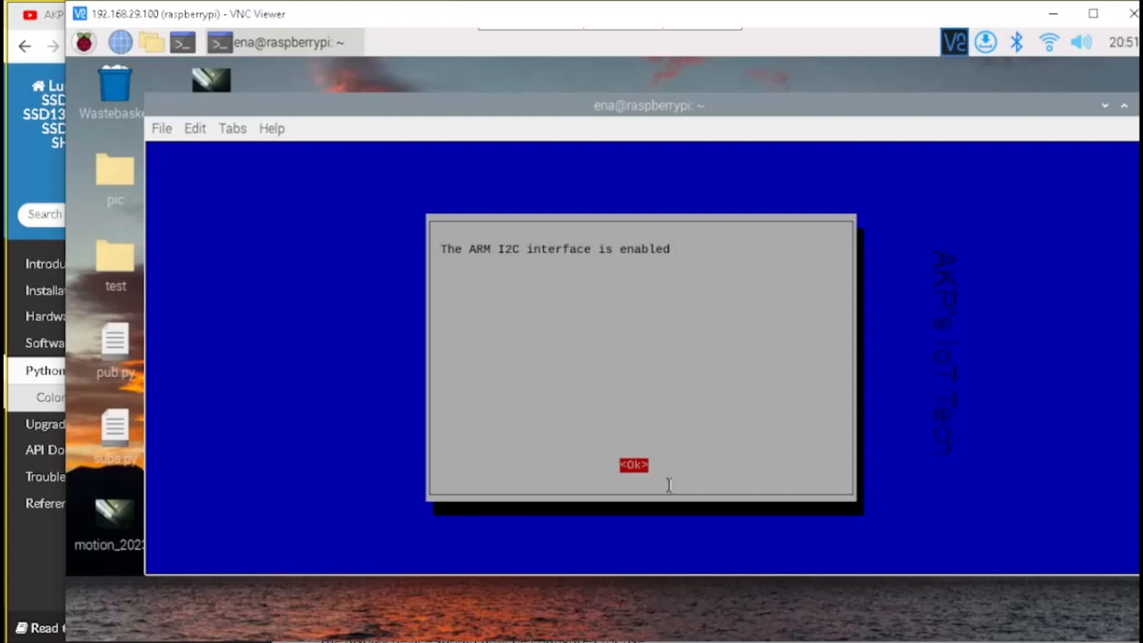
pyautogui.click(632, 465)
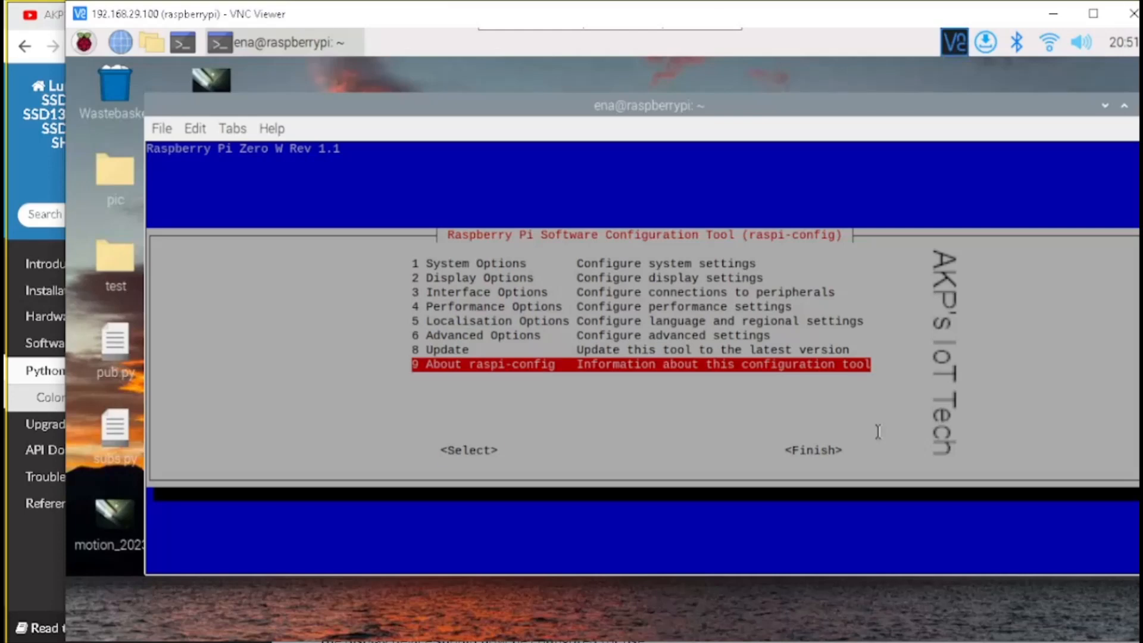
pyautogui.press('Tab')
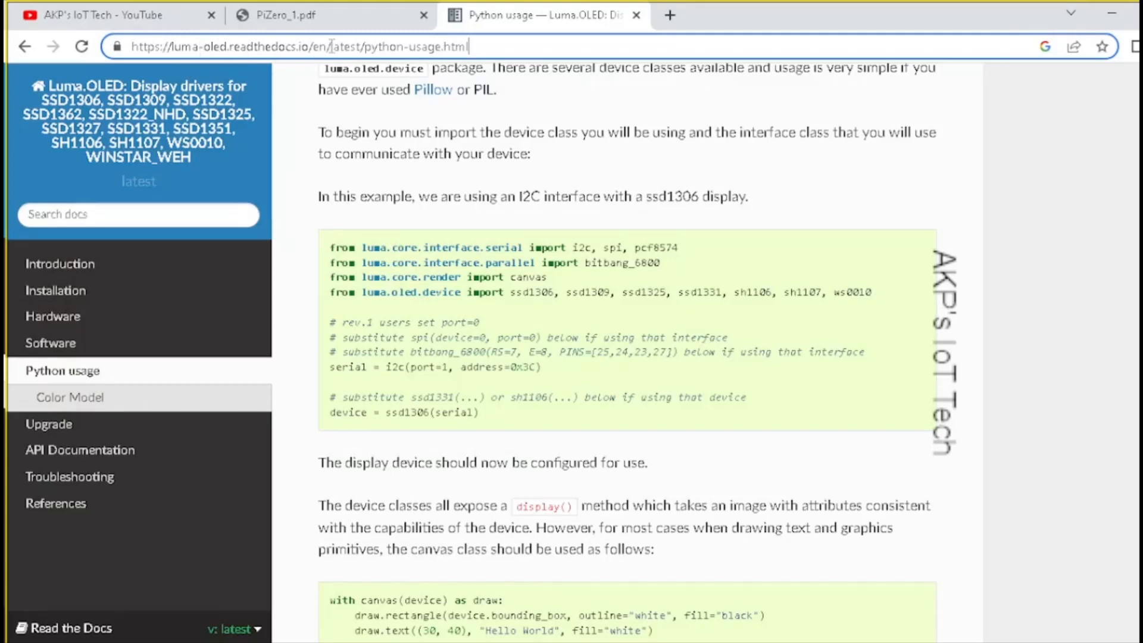
# Select the ssd1306 I2C import and device setup example code for copying.
pyautogui.moveTo(329, 246); pyautogui.dragTo(486, 337)
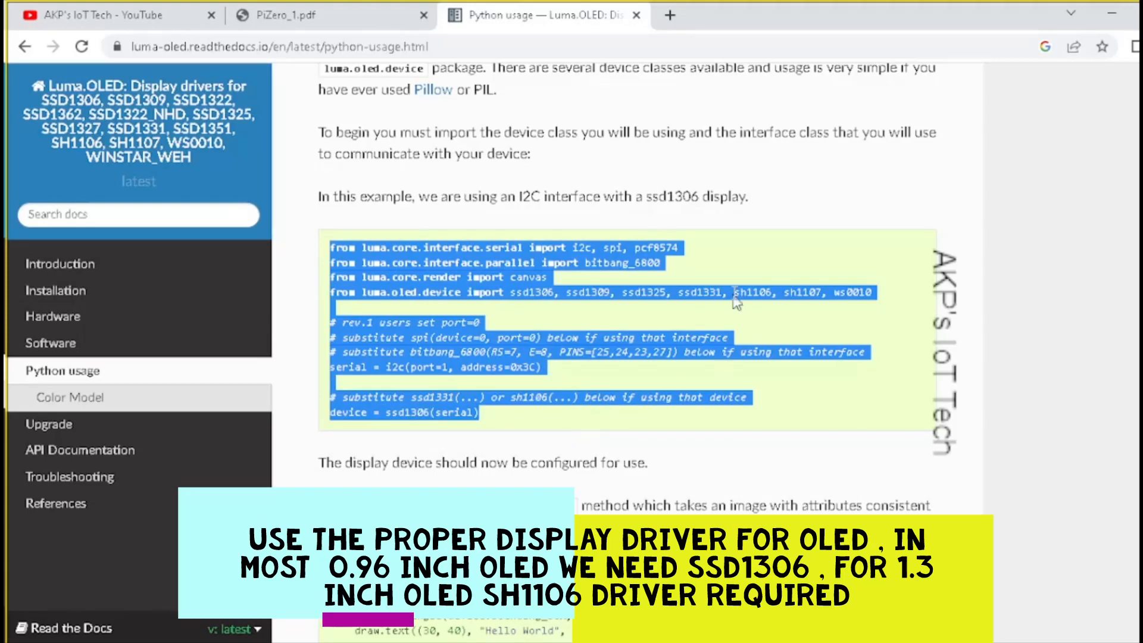
pyautogui.moveTo(735, 478)
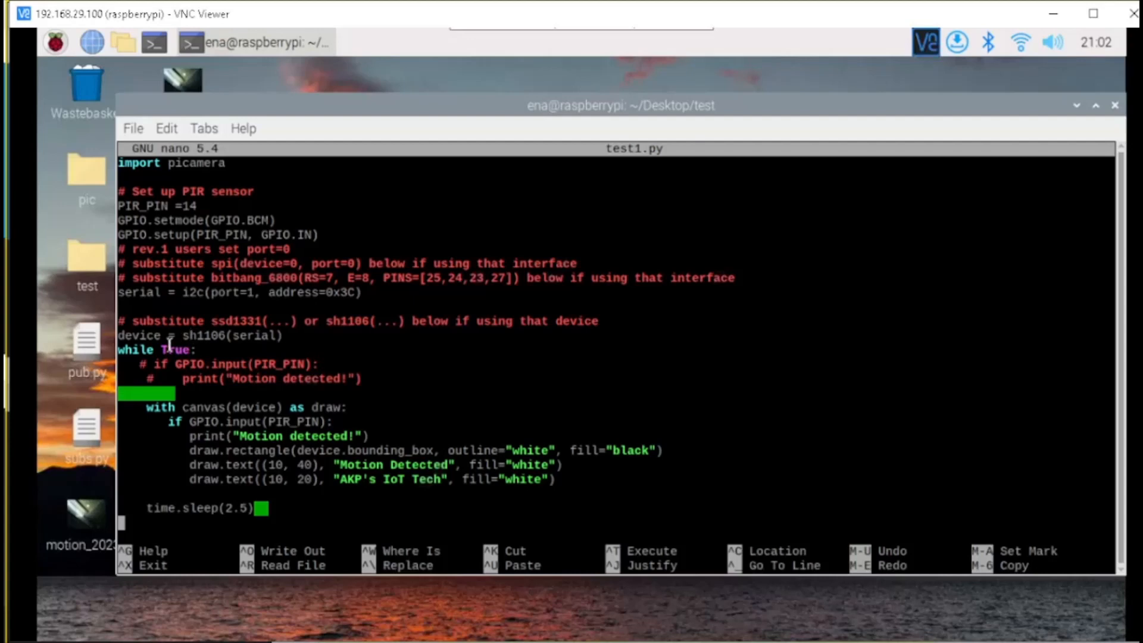
# Review test1.py's sh1106 setup and 'Motion Detected' draw loop in nano, then exit to the shell.
pyautogui.doubleClick(202, 335)
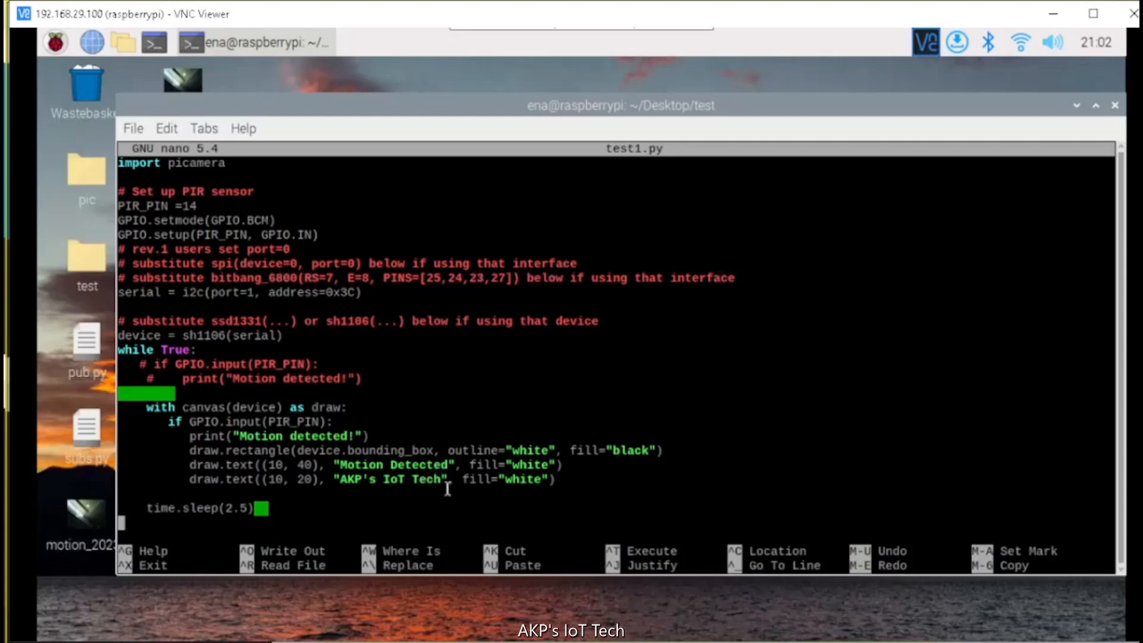
pyautogui.moveTo(310, 530)
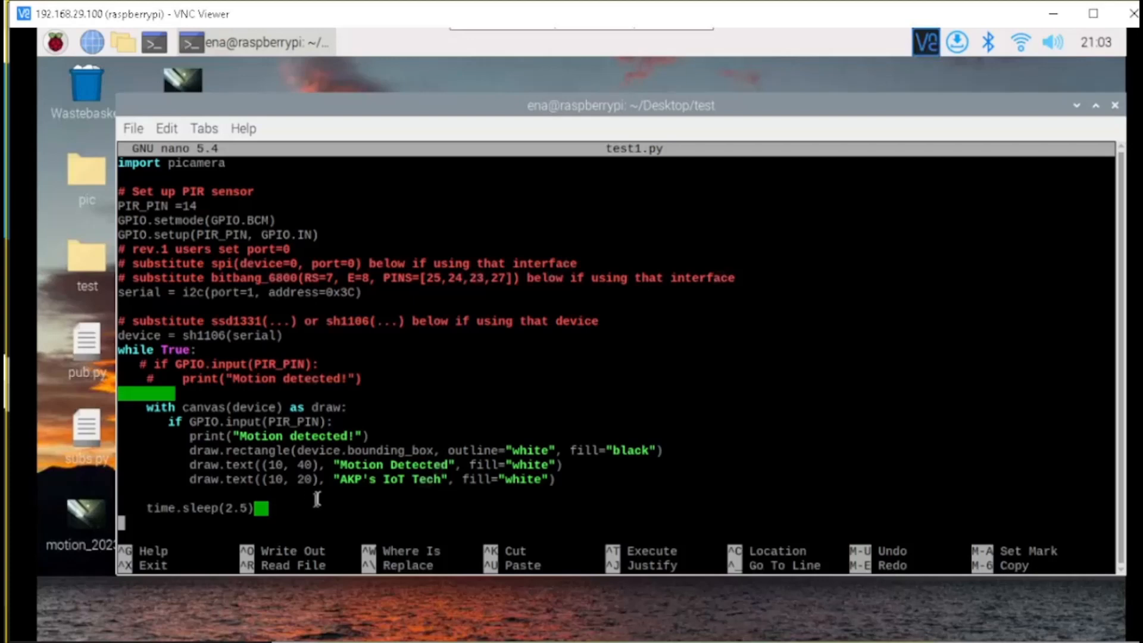
pyautogui.moveTo(320, 500)
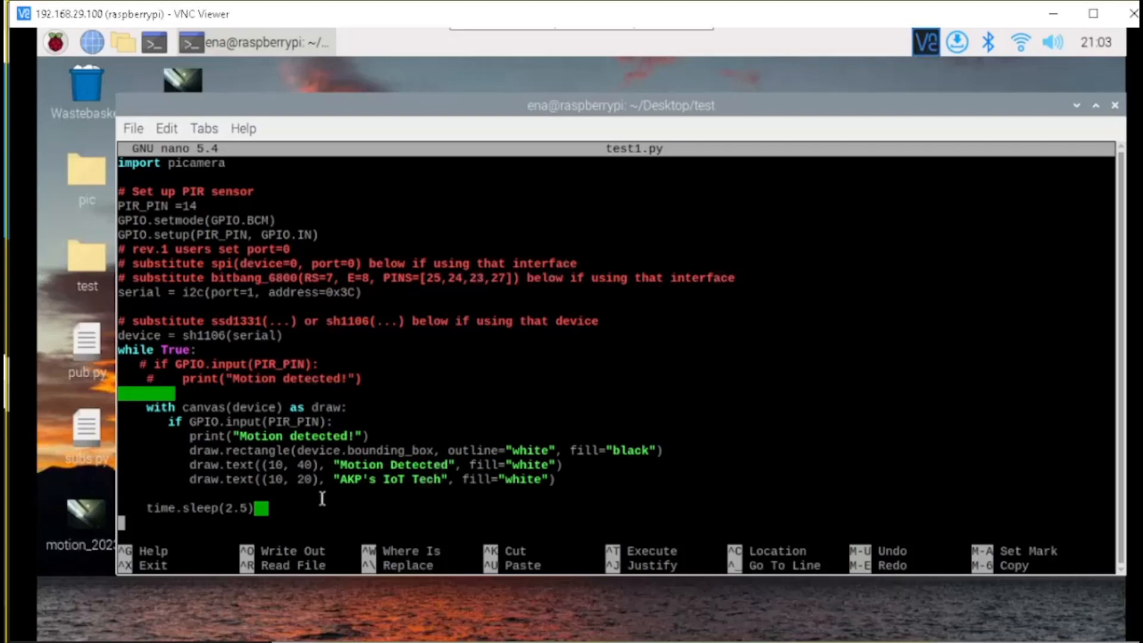
pyautogui.press('ctrl+x')
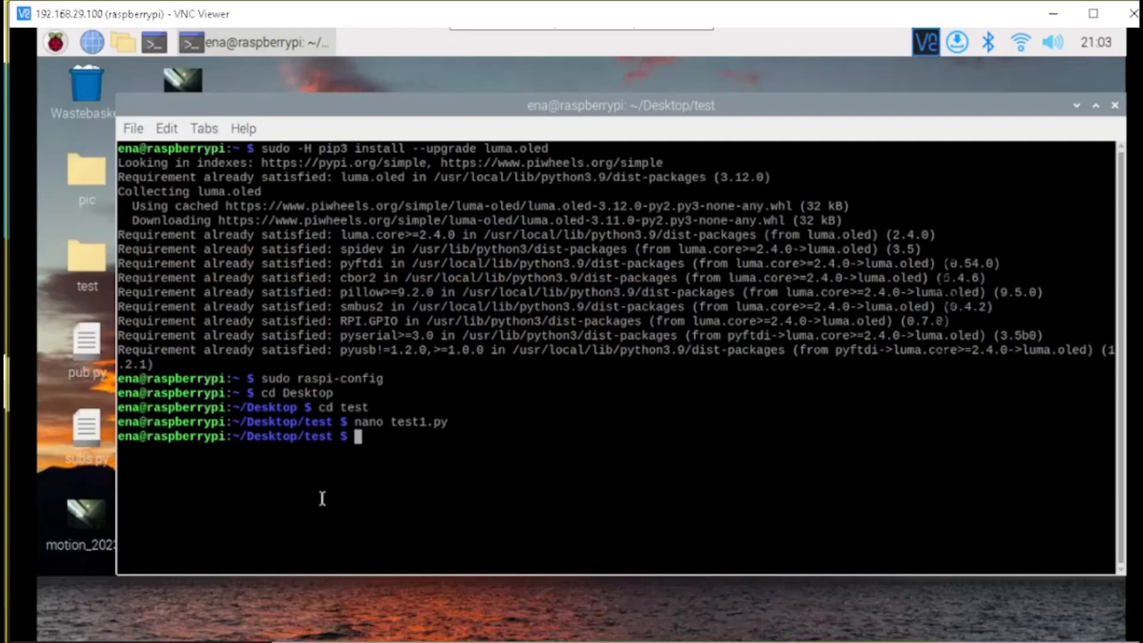